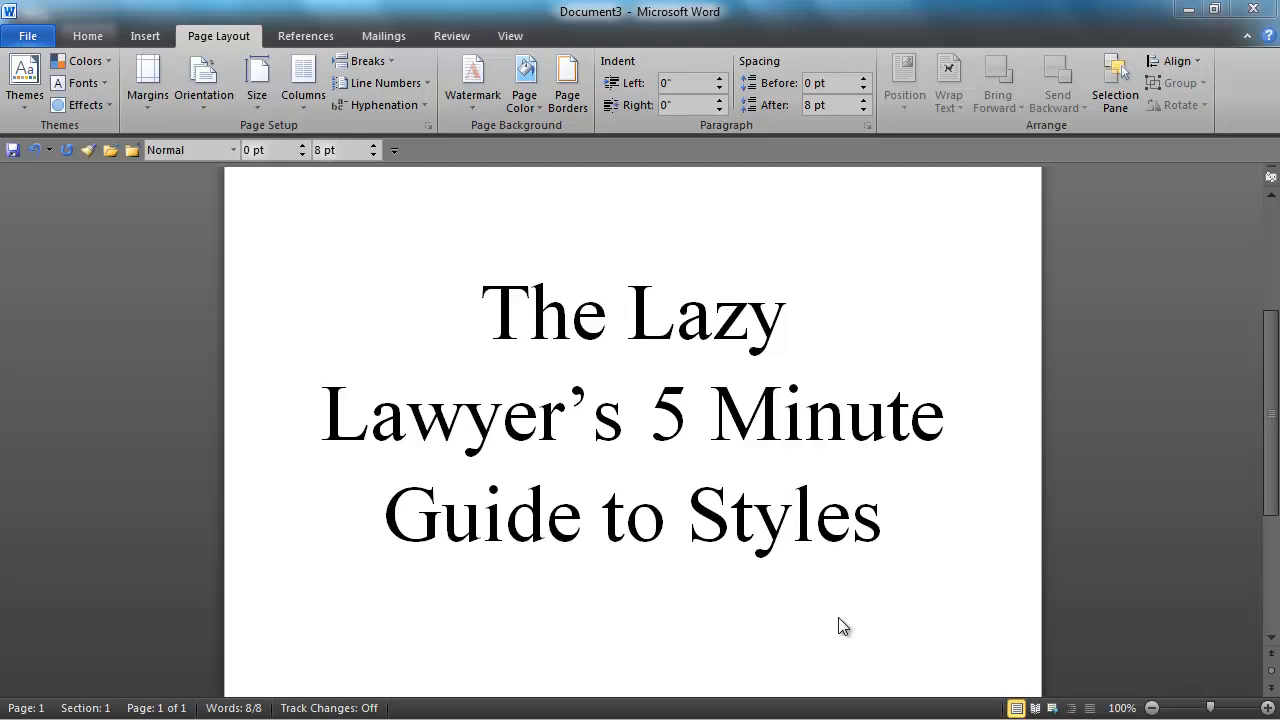
pyautogui.moveTo(728, 456)
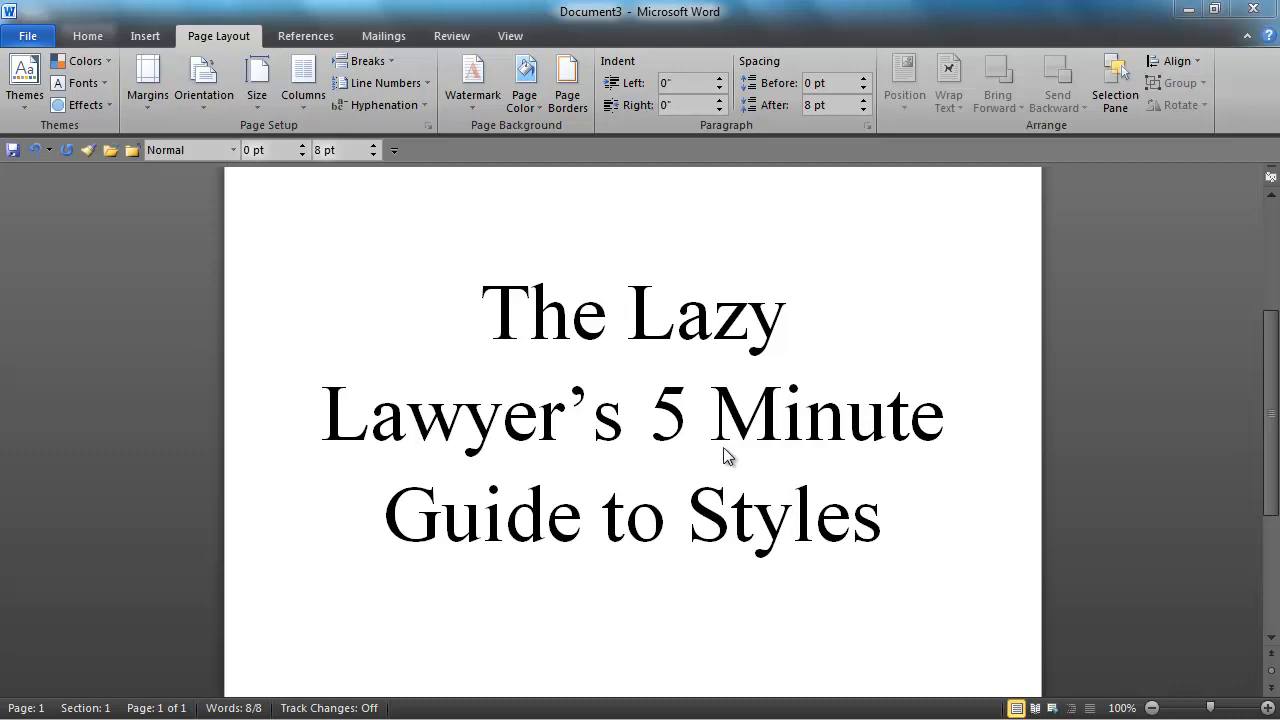
# Select the first paragraph of sample body text in Document2
pyautogui.moveTo(480, 310); pyautogui.dragTo(880, 540)
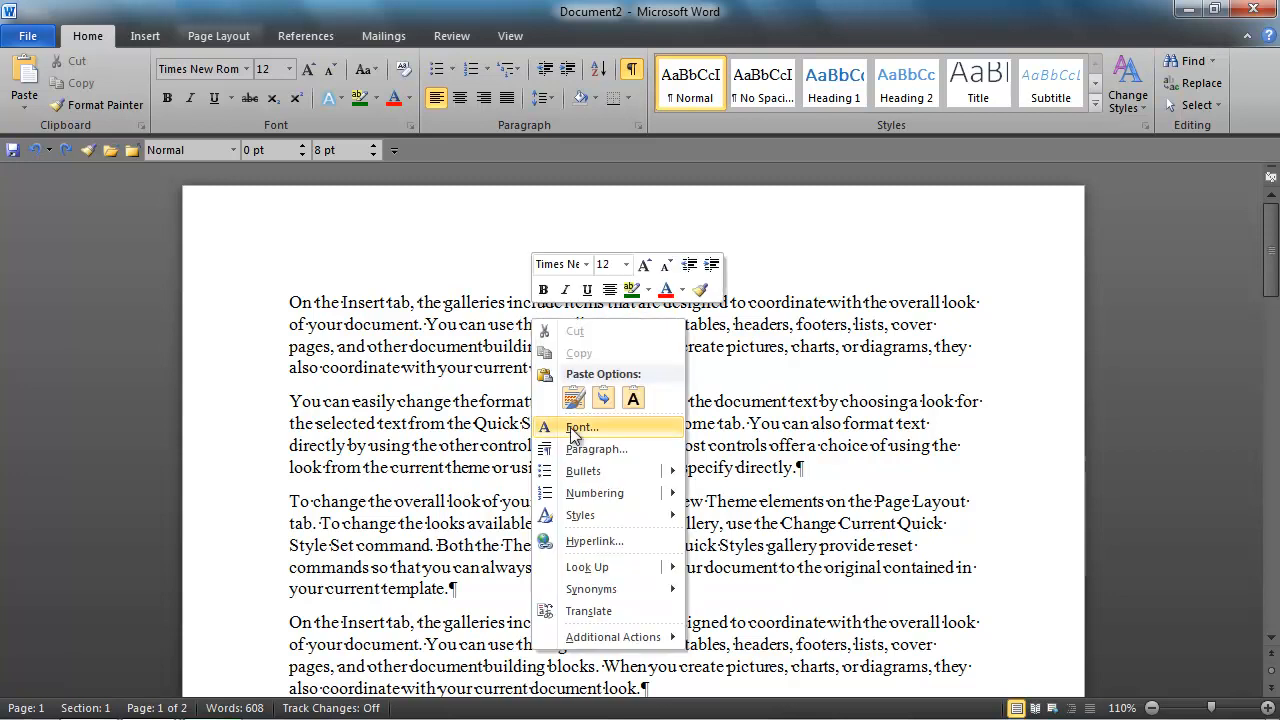
# Indent the paragraph 0.5" left and right with 12 pt spacing after
pyautogui.click(596, 448)
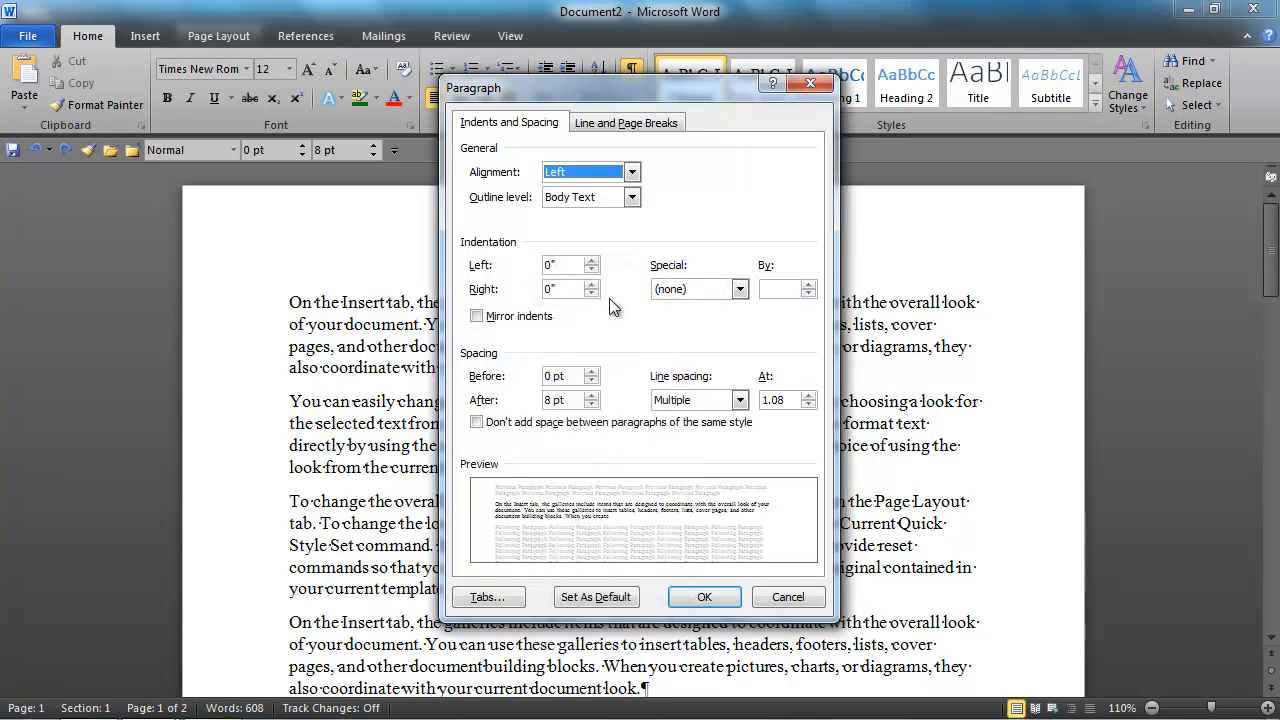
pyautogui.click(594, 260)
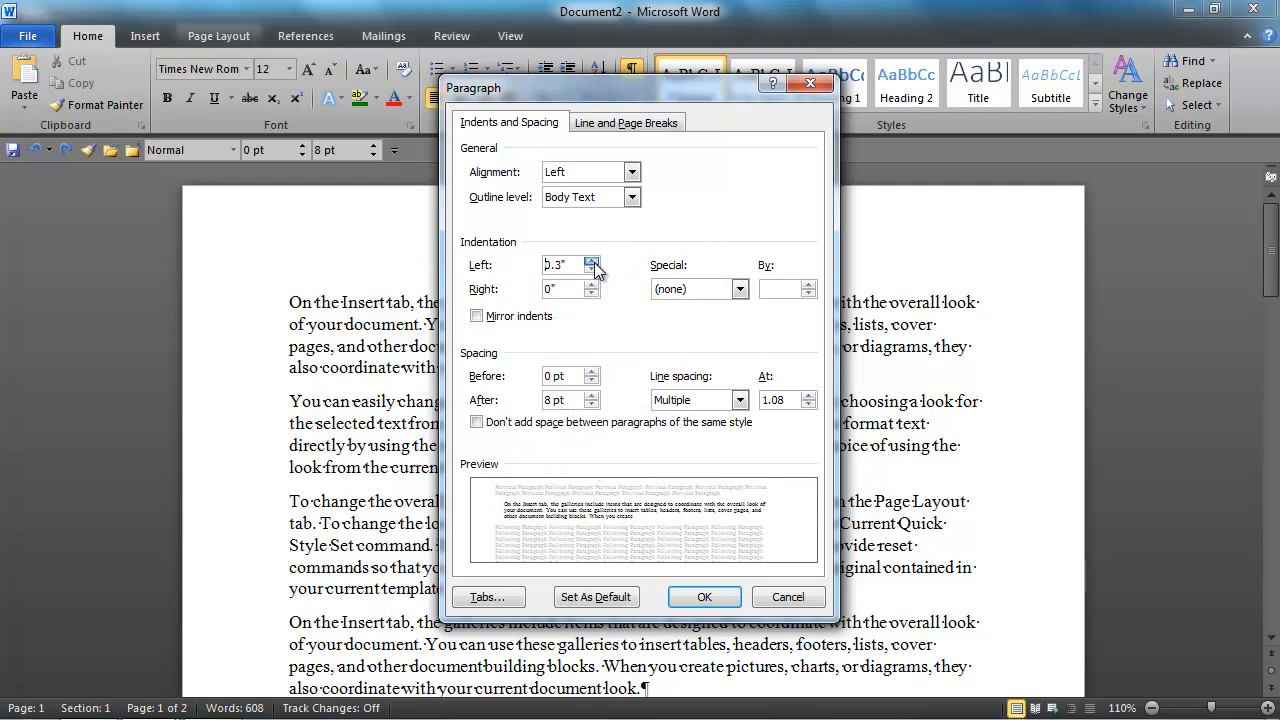
pyautogui.click(596, 260)
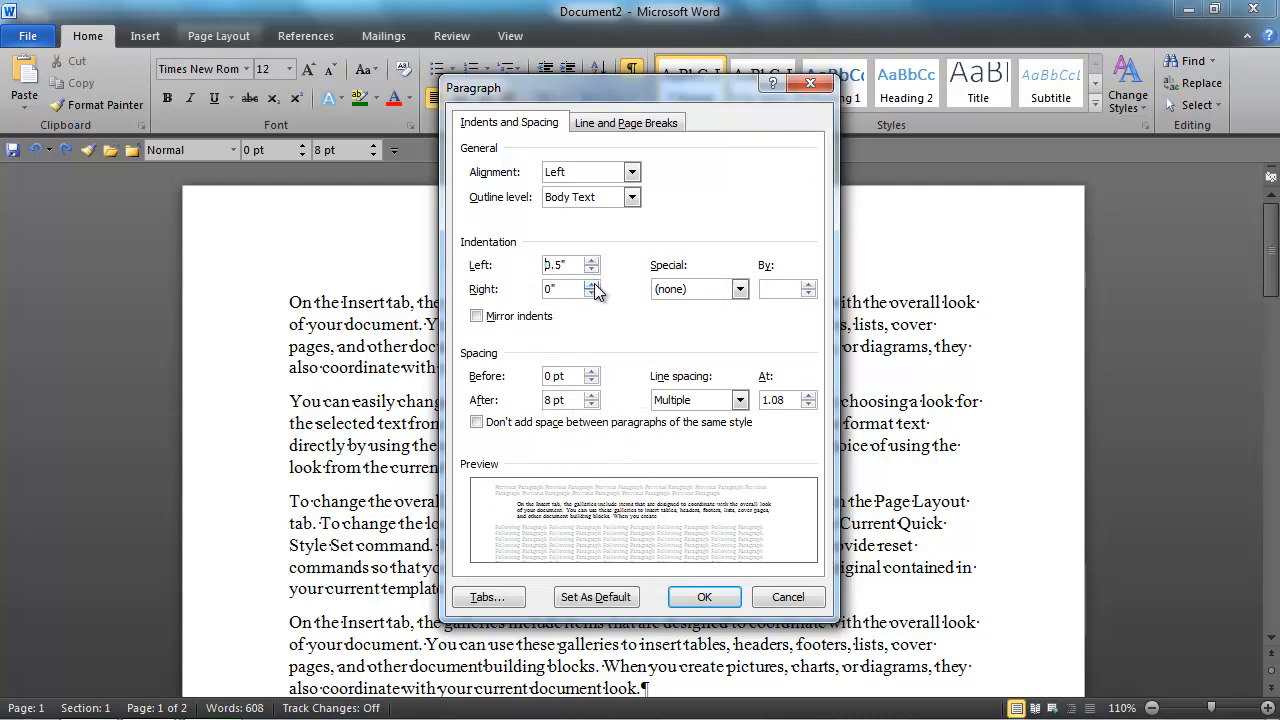
pyautogui.click(596, 284)
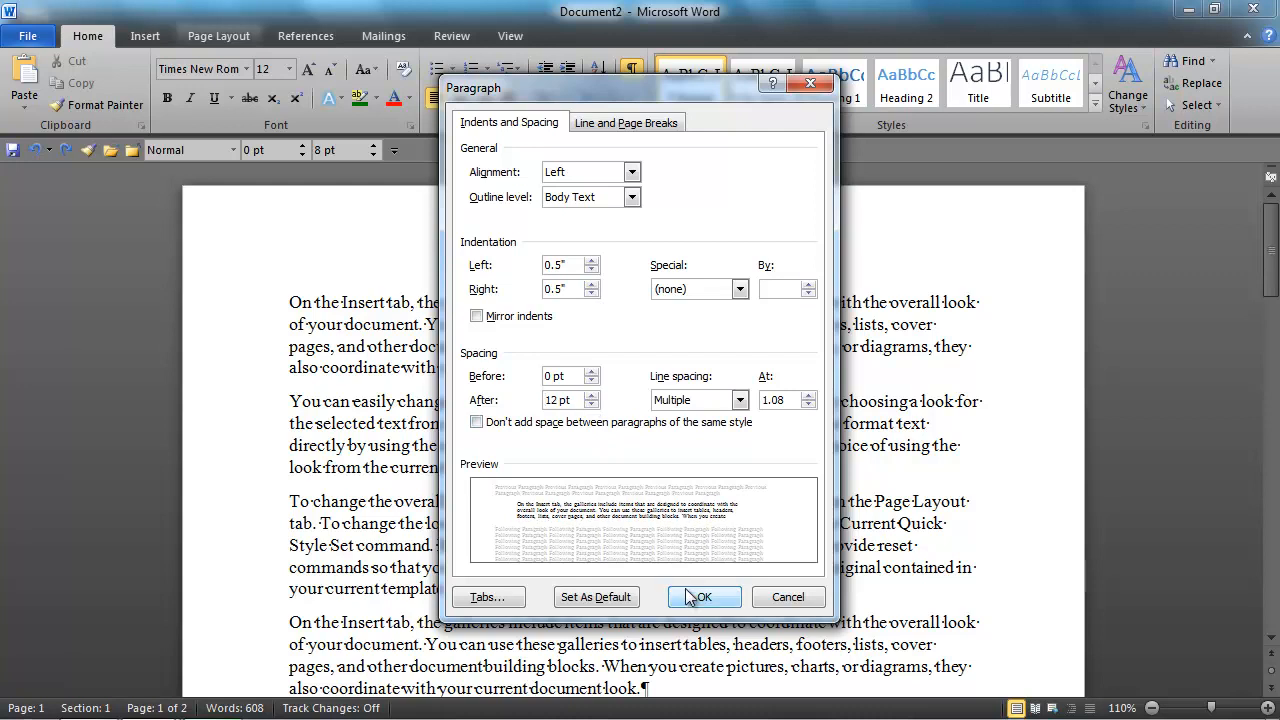
pyautogui.click(704, 596)
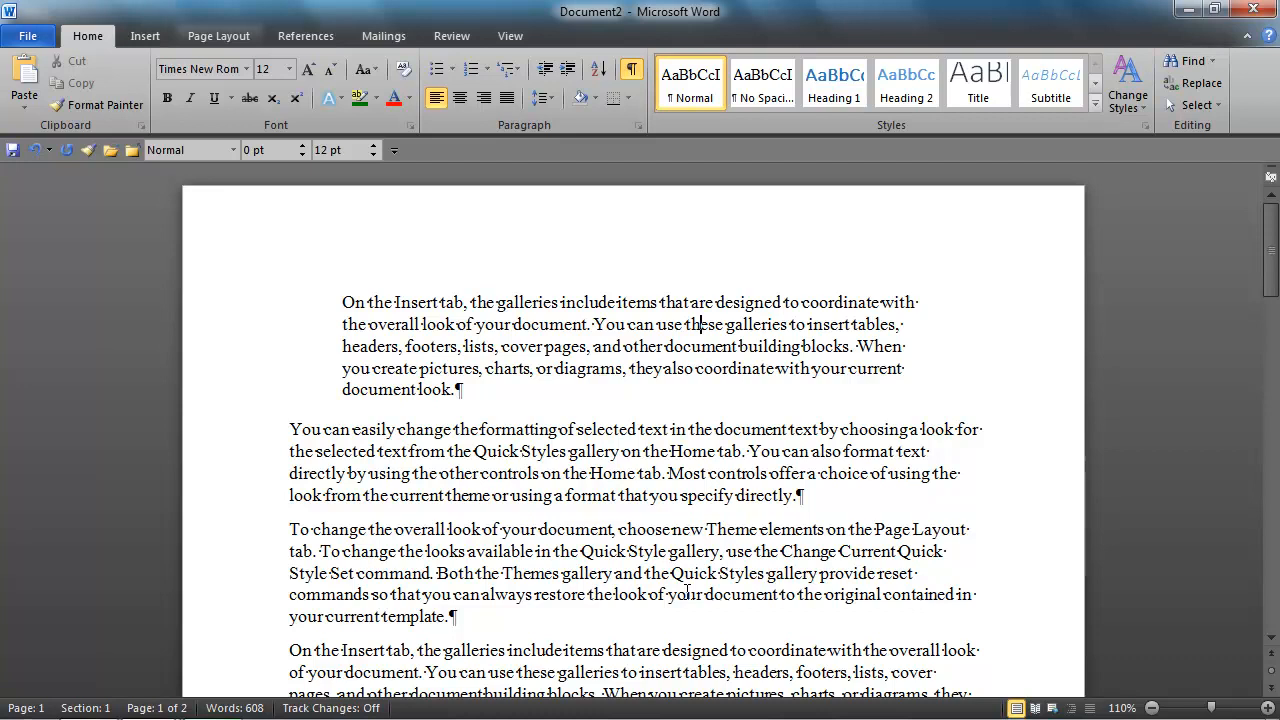
pyautogui.moveTo(520, 324)
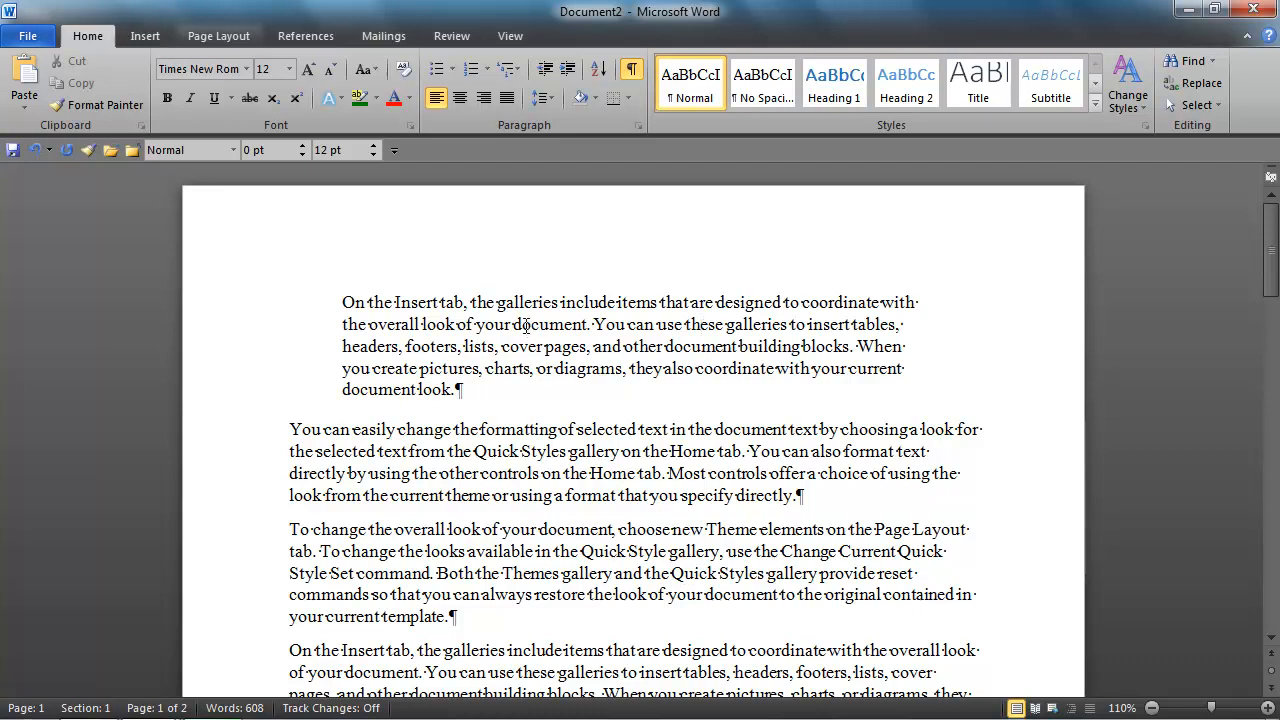
# Save the indented paragraph's formatting as a new quick style named 'CH Quote'
pyautogui.rightClick(524, 324)
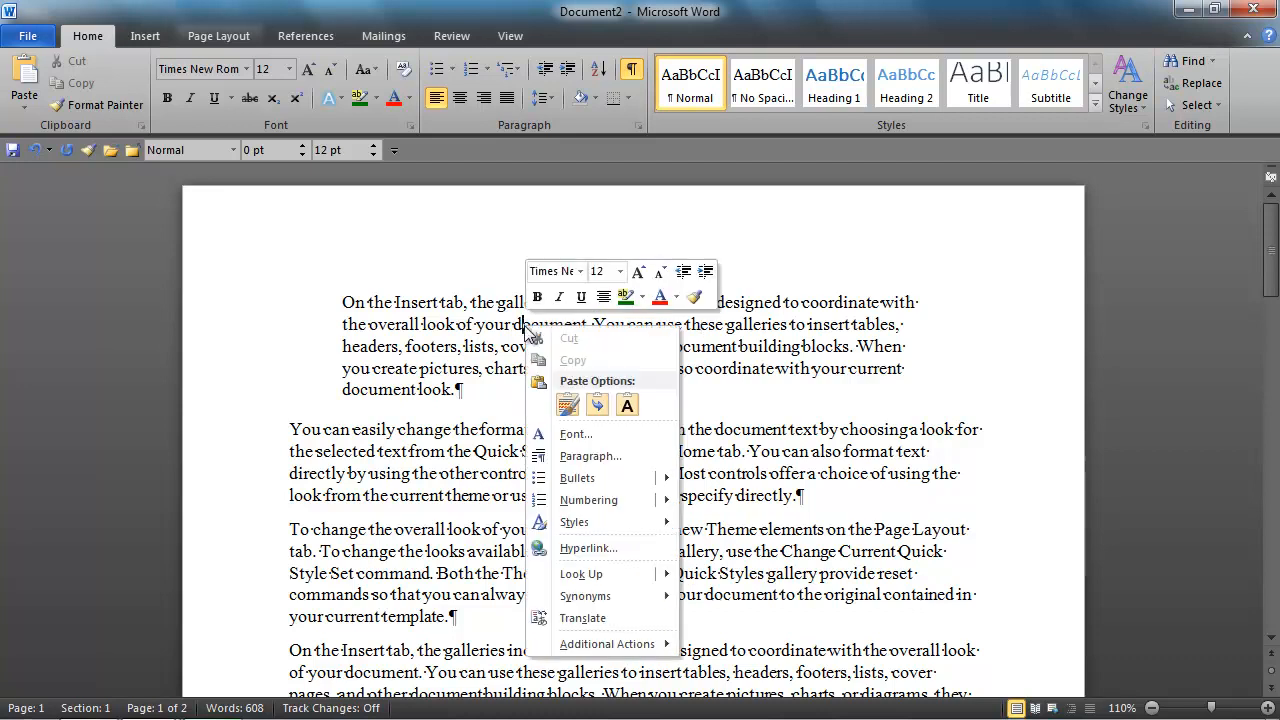
pyautogui.moveTo(580, 520)
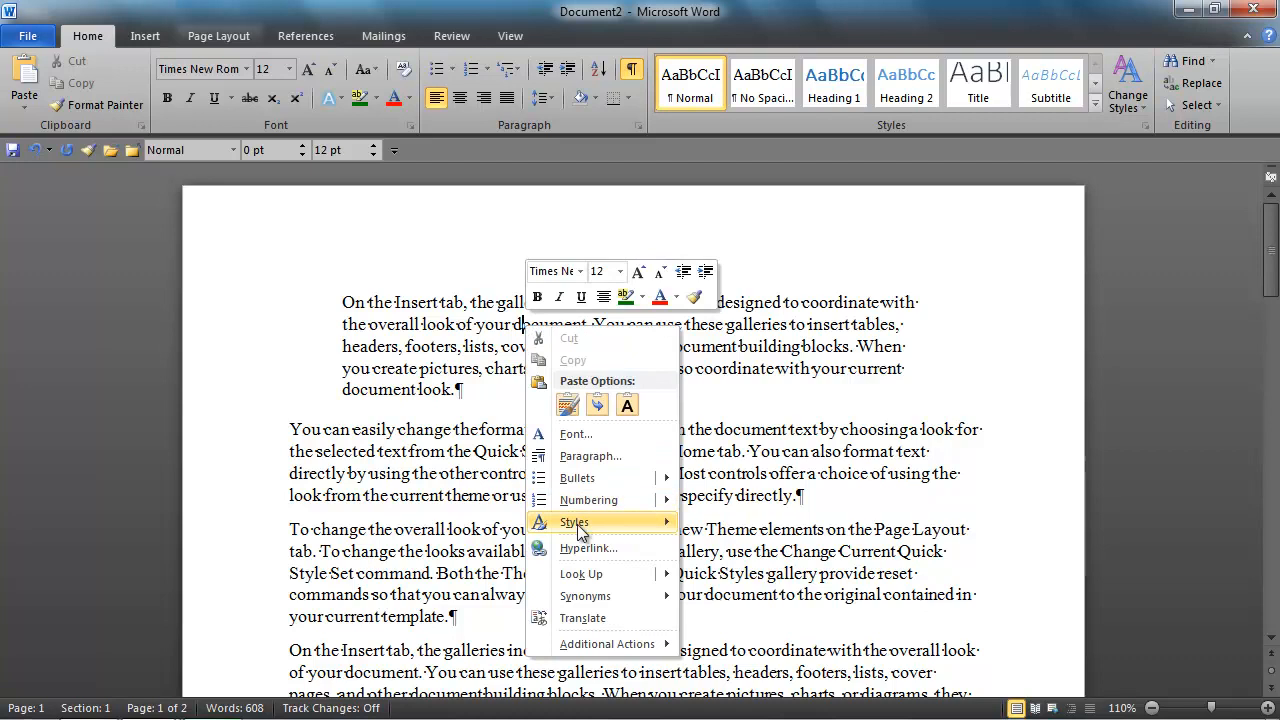
pyautogui.click(574, 520)
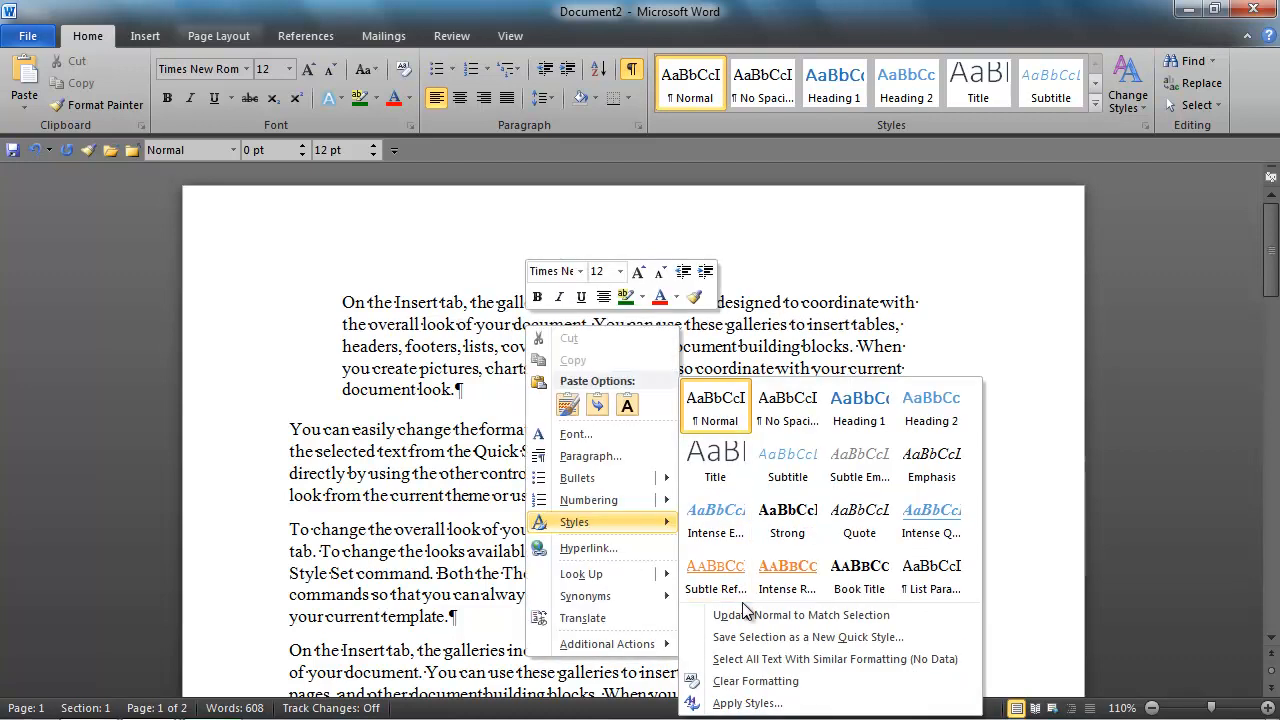
pyautogui.moveTo(744, 642)
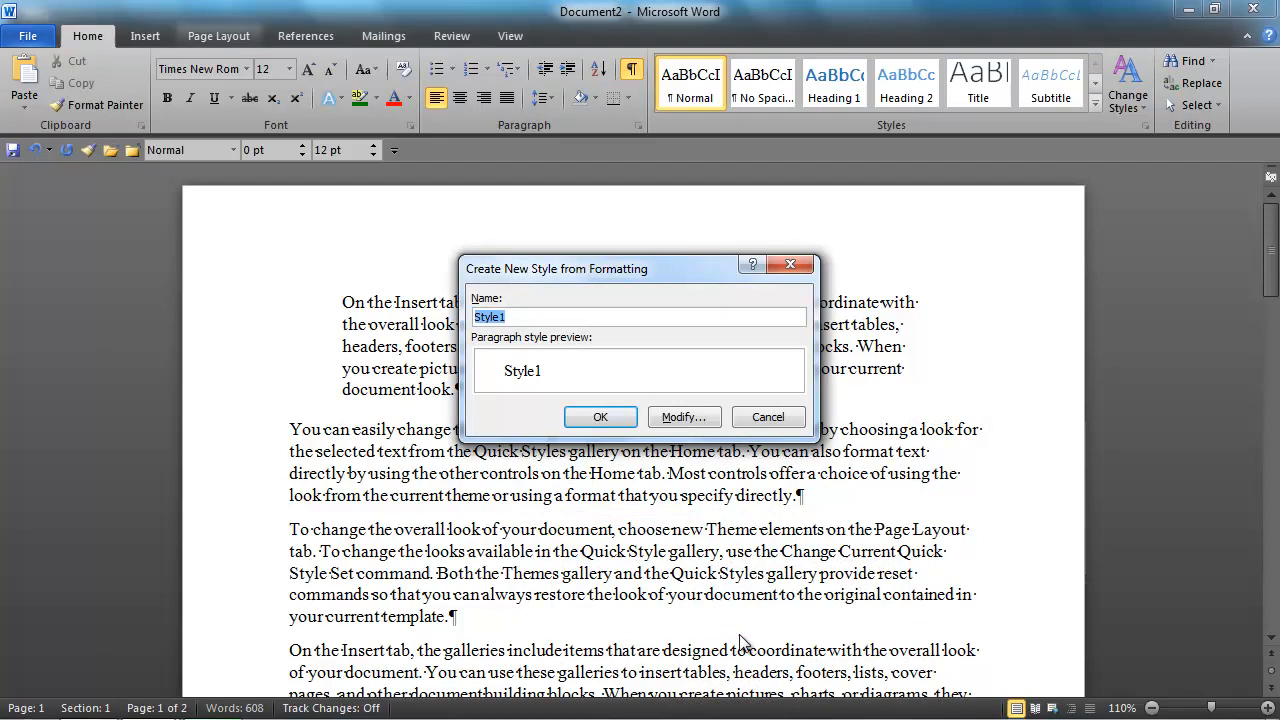
pyautogui.write('CH Quote')
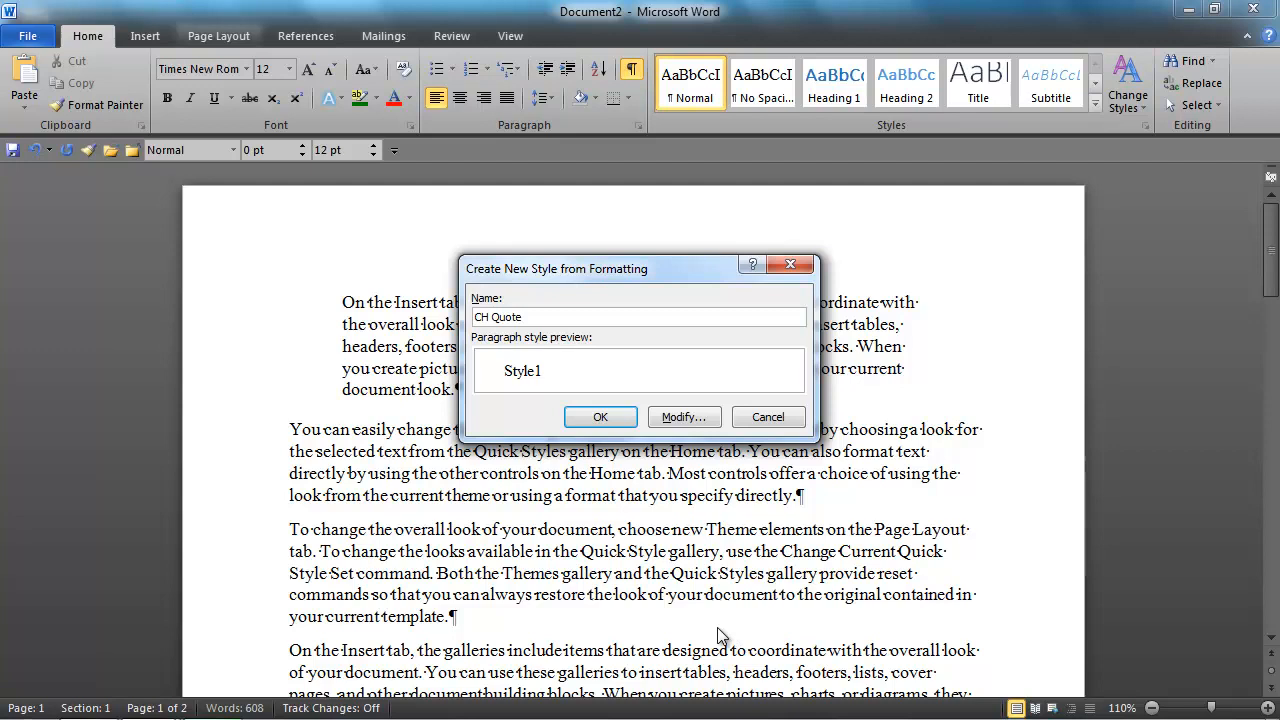
pyautogui.click(600, 418)
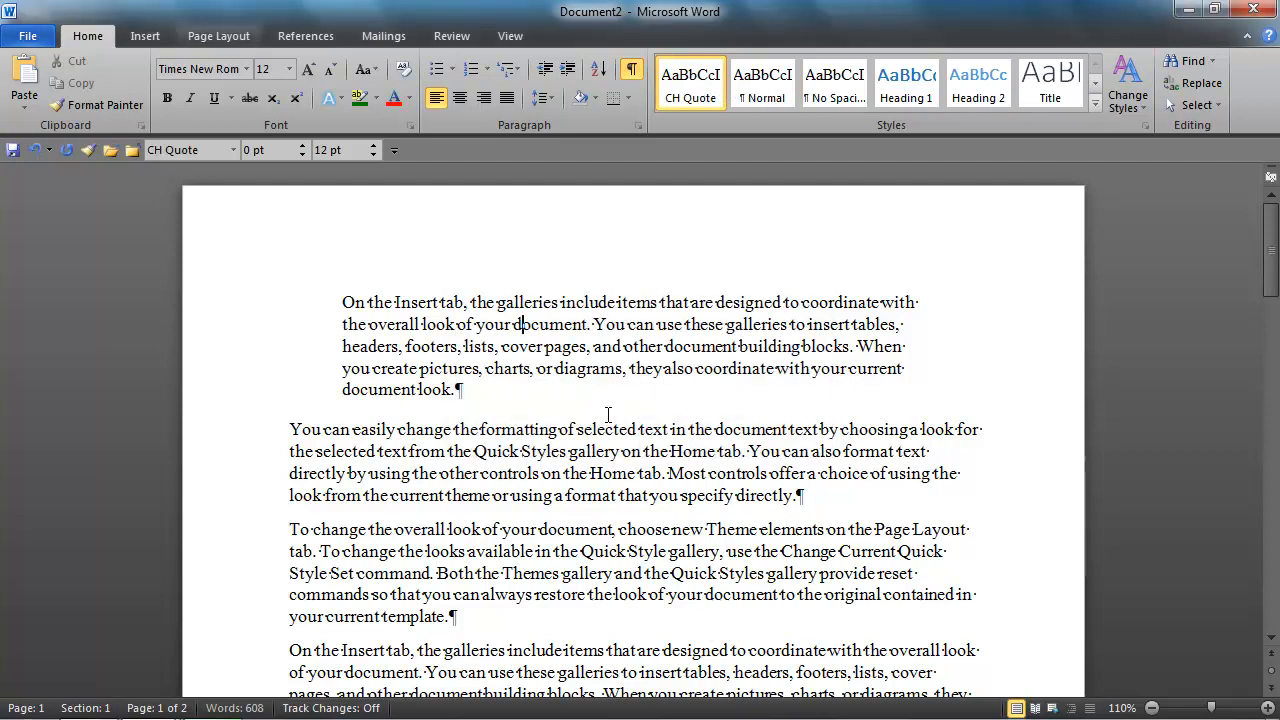
pyautogui.moveTo(628, 250)
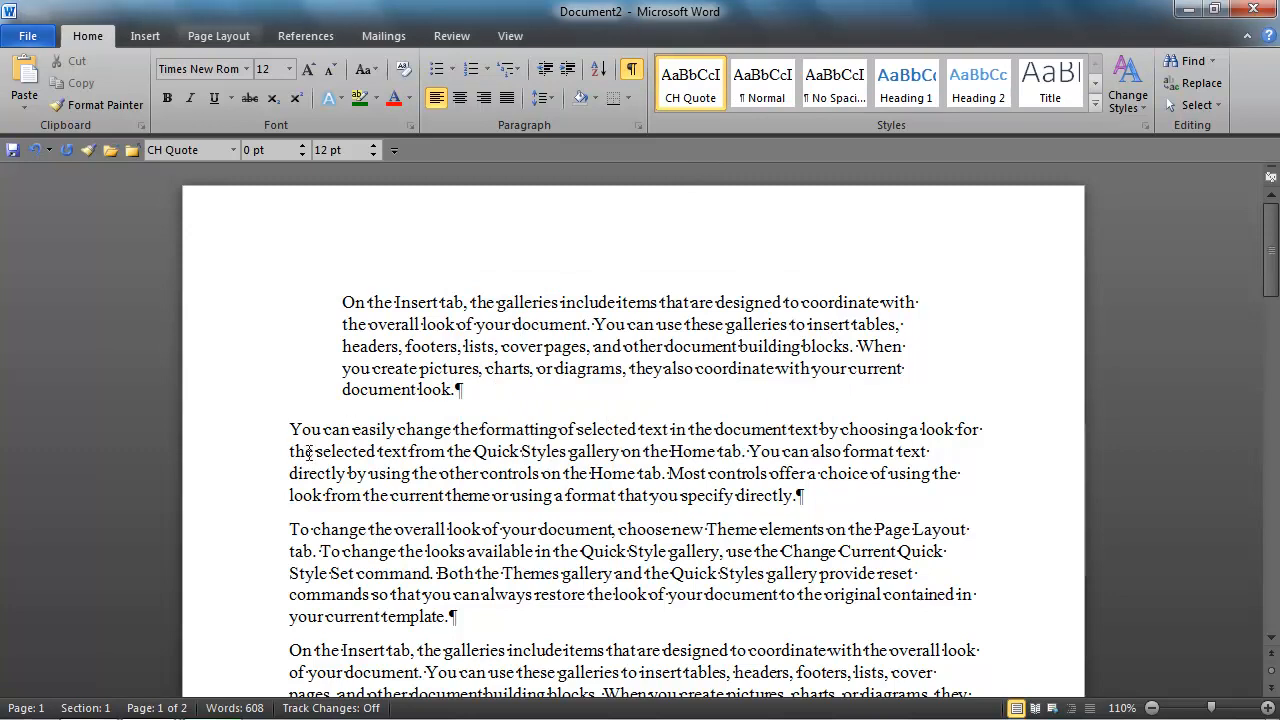
# Apply the CH Quote style to the next two paragraphs from the Styles gallery
pyautogui.click(764, 80)
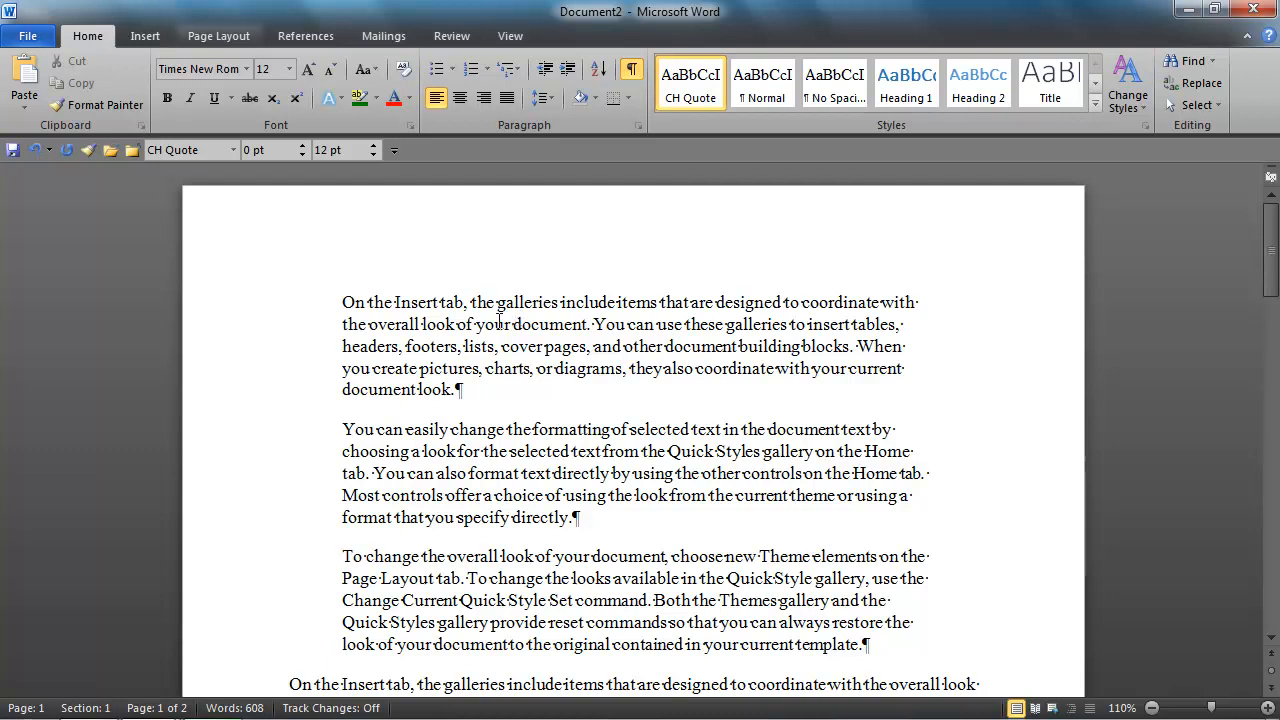
pyautogui.moveTo(948, 268)
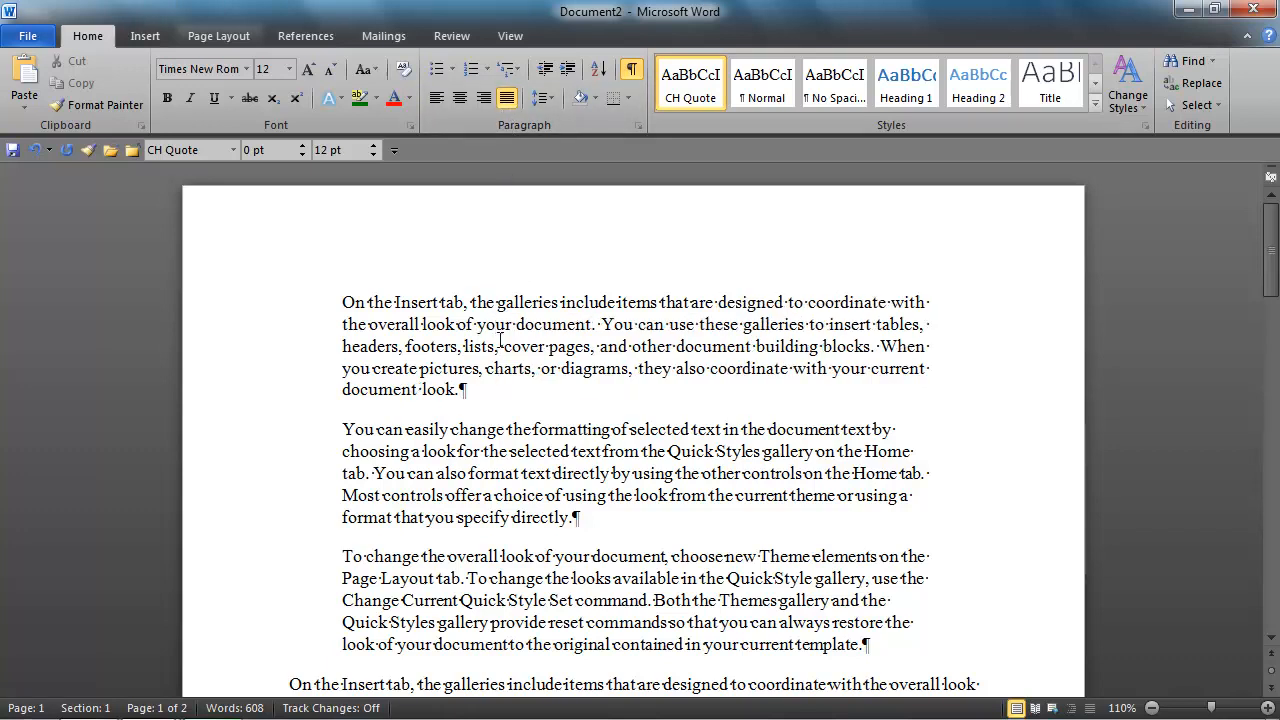
# Update CH Quote to match the justified first paragraph so all quote paragraphs justify
pyautogui.rightClick(500, 346)
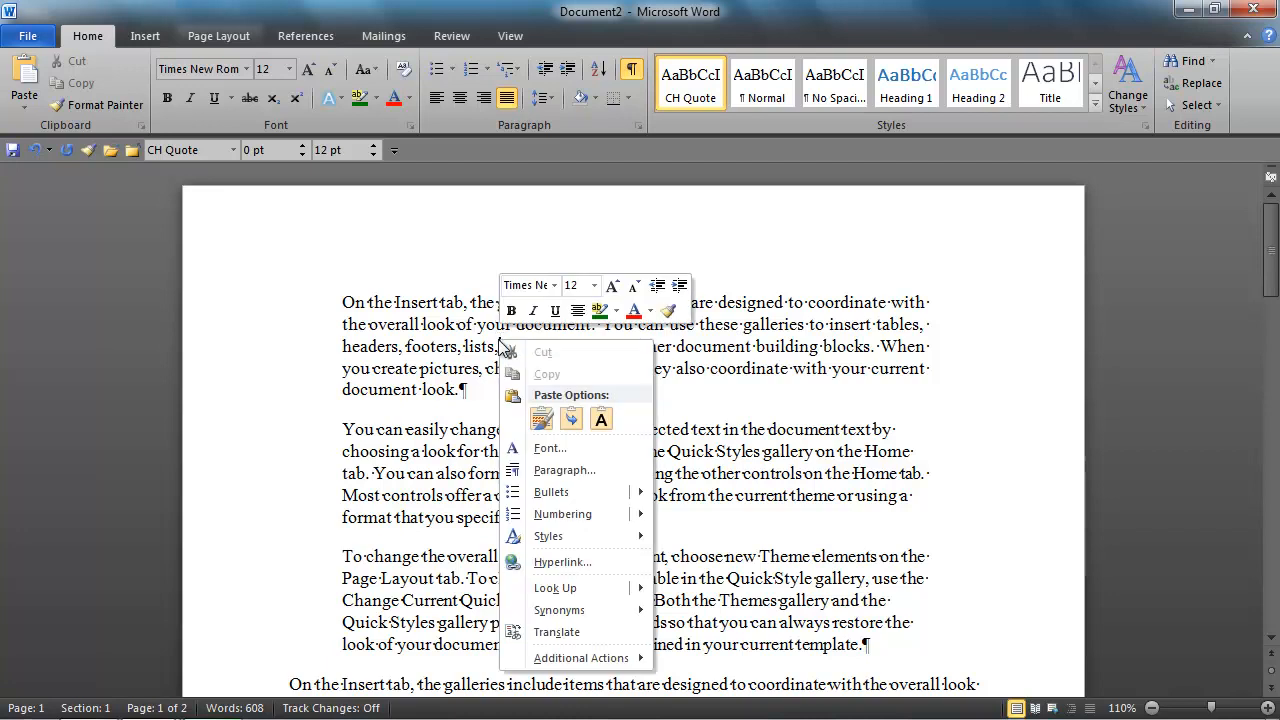
pyautogui.moveTo(564, 470)
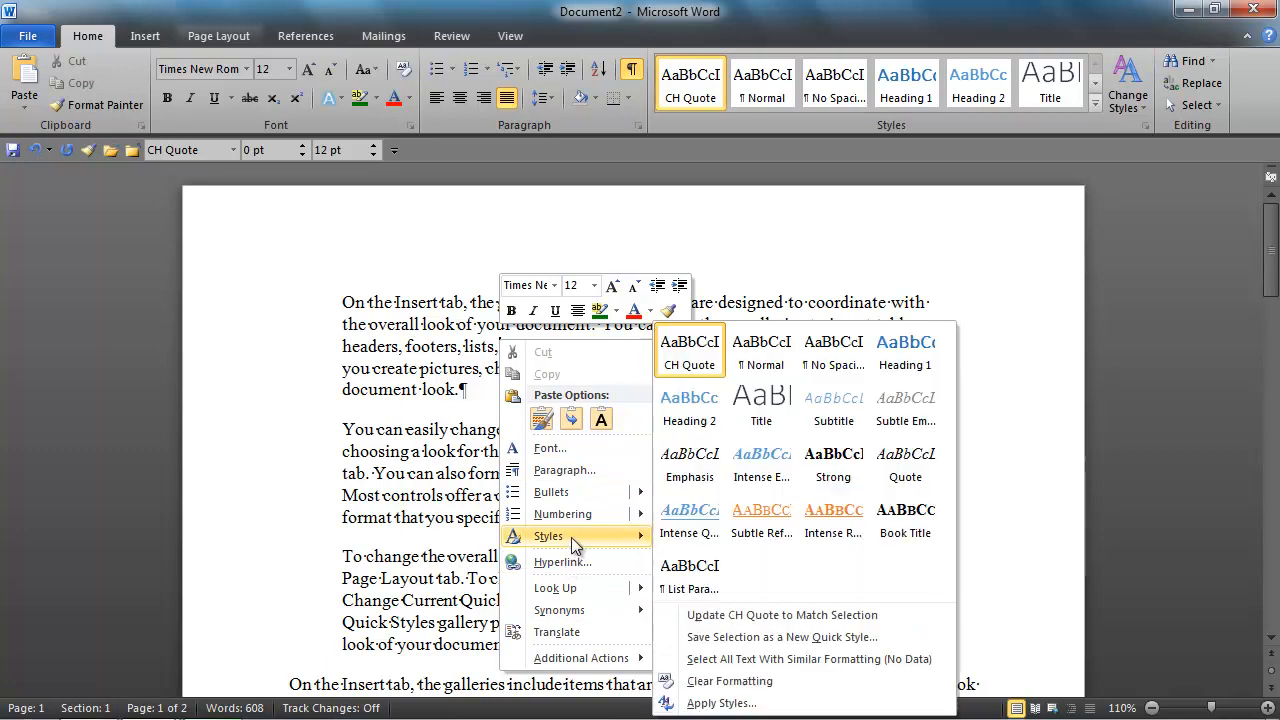
pyautogui.moveTo(710, 616)
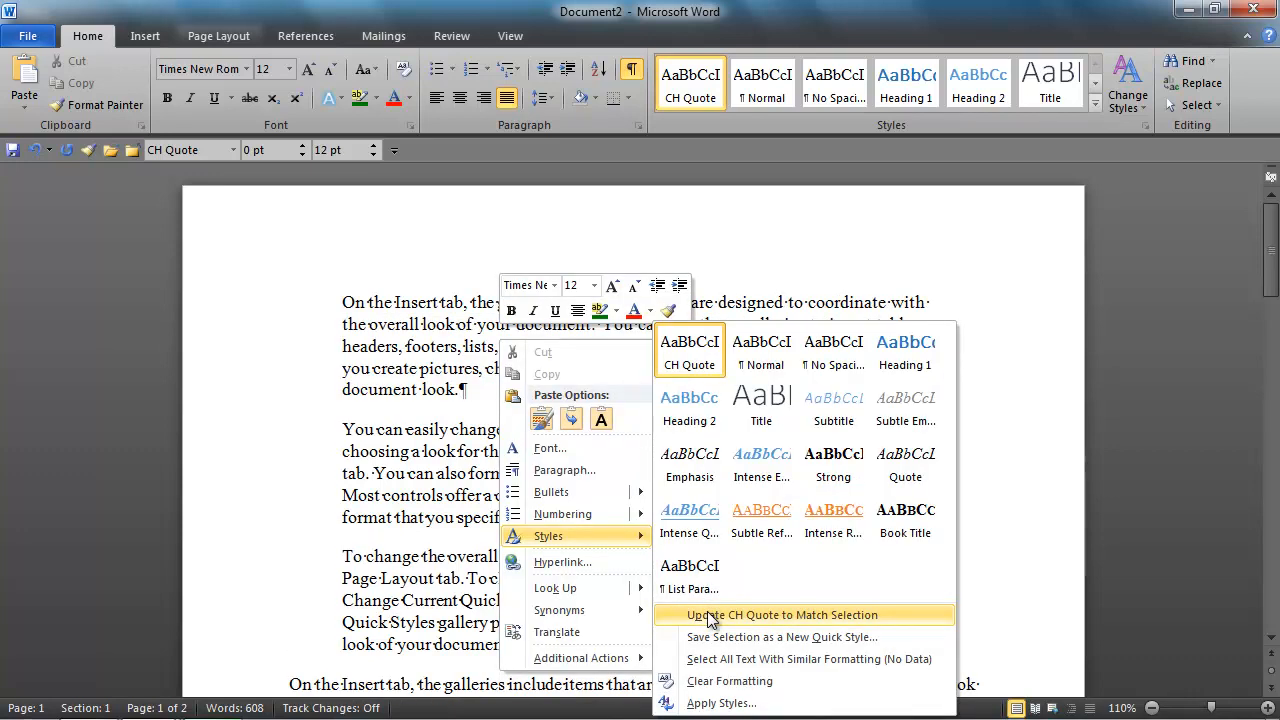
pyautogui.click(788, 616)
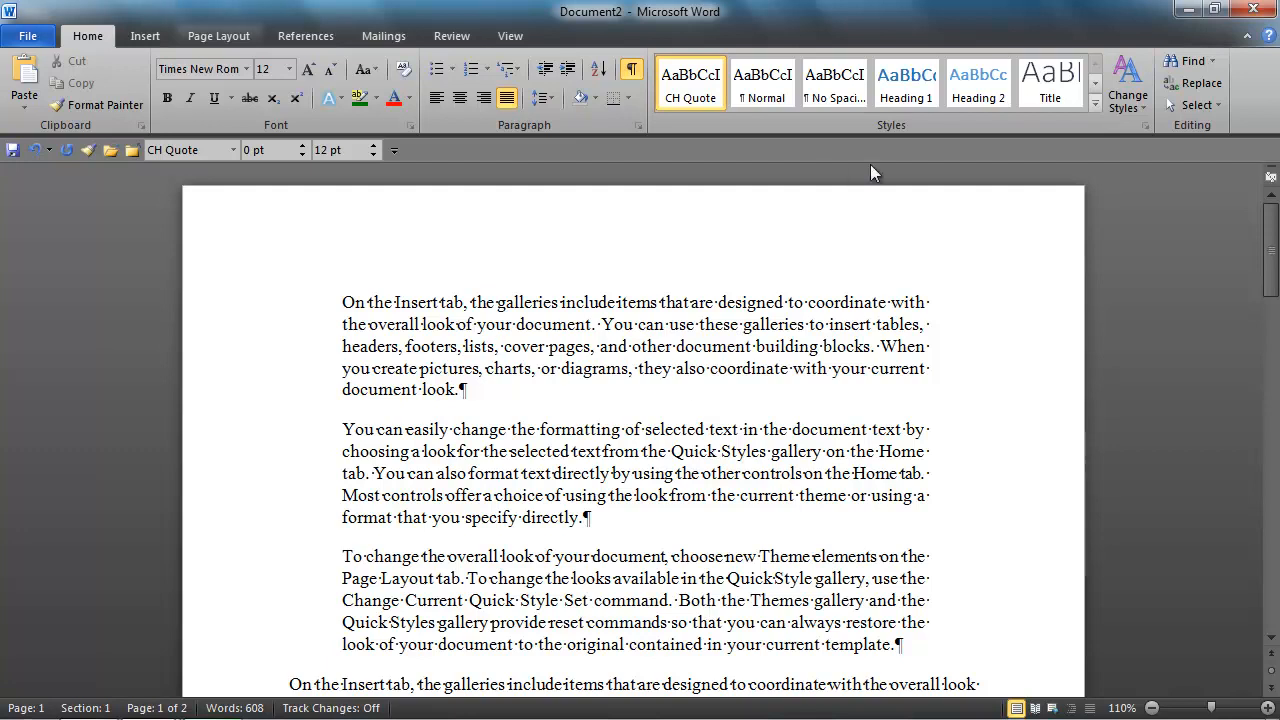
pyautogui.moveTo(968, 132)
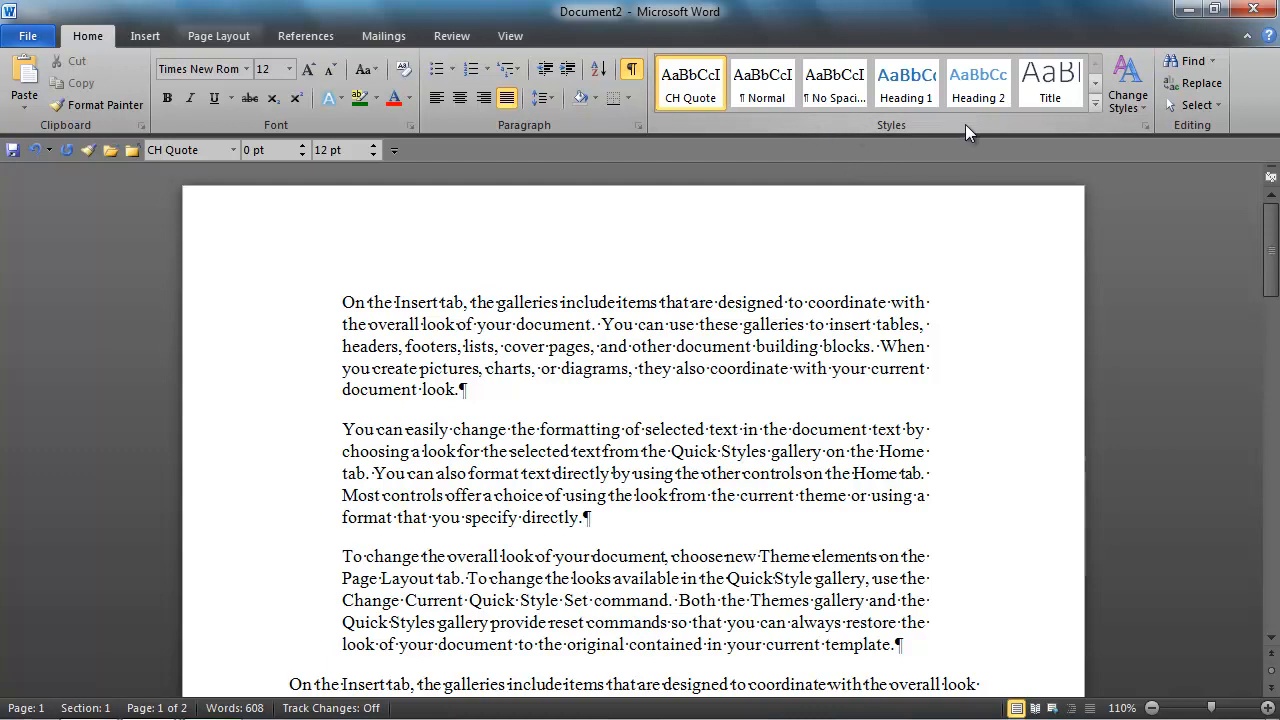
pyautogui.click(500, 346)
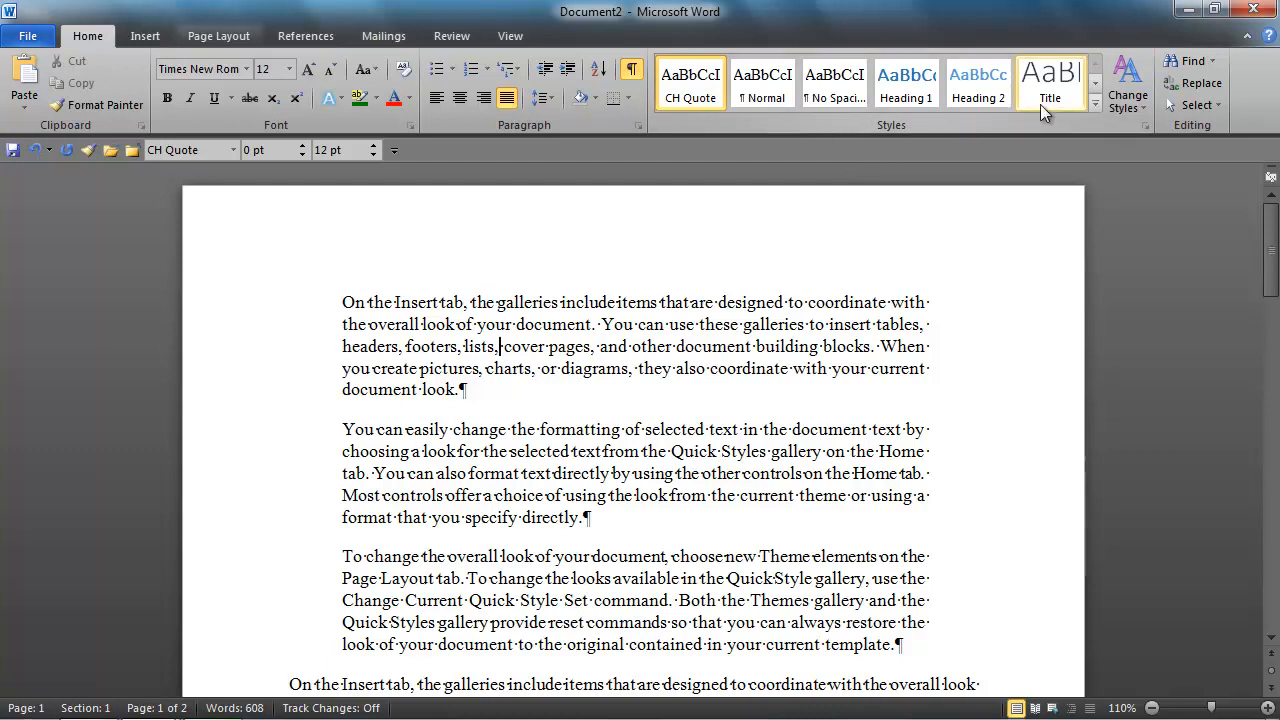
pyautogui.click(1096, 82)
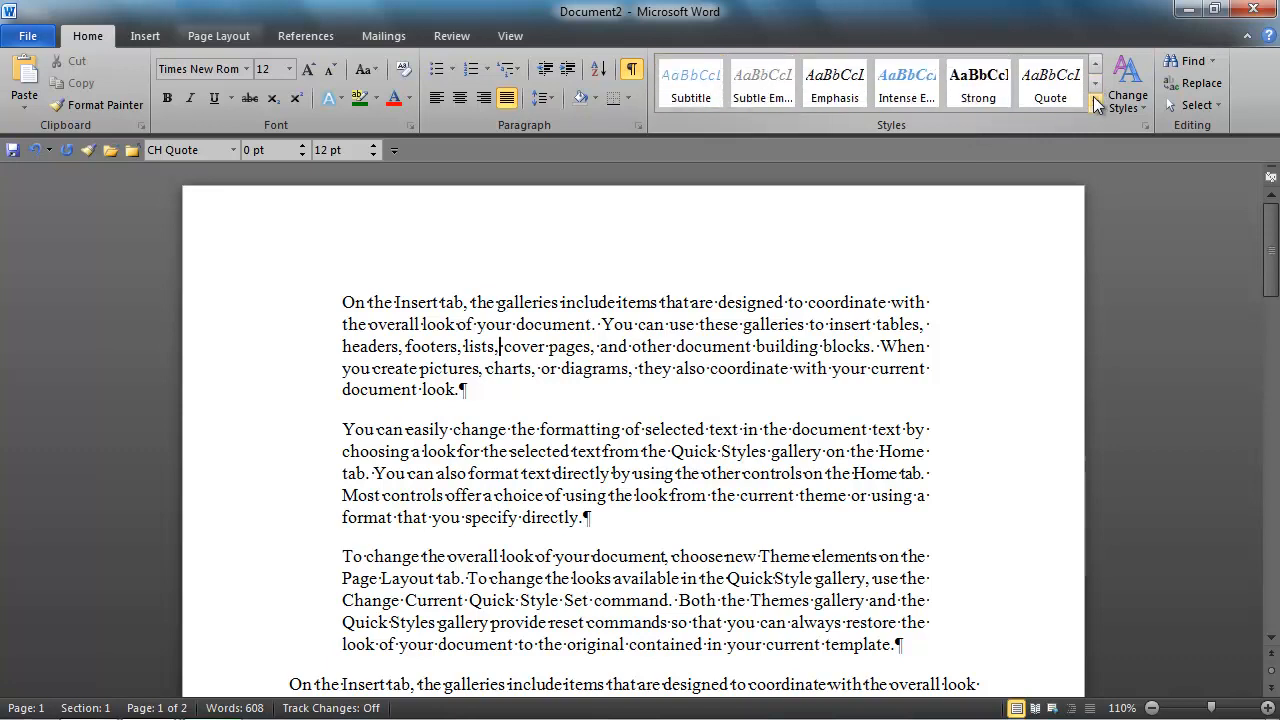
pyautogui.click(1096, 88)
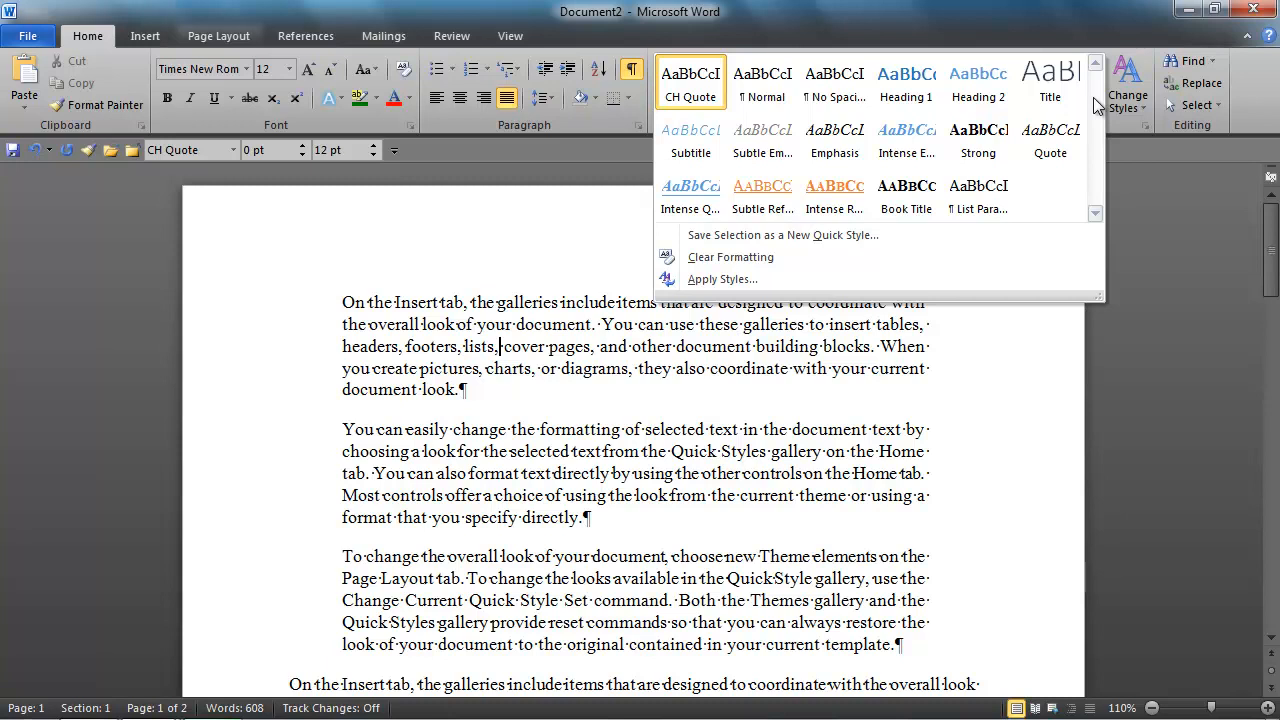
pyautogui.moveTo(834, 190)
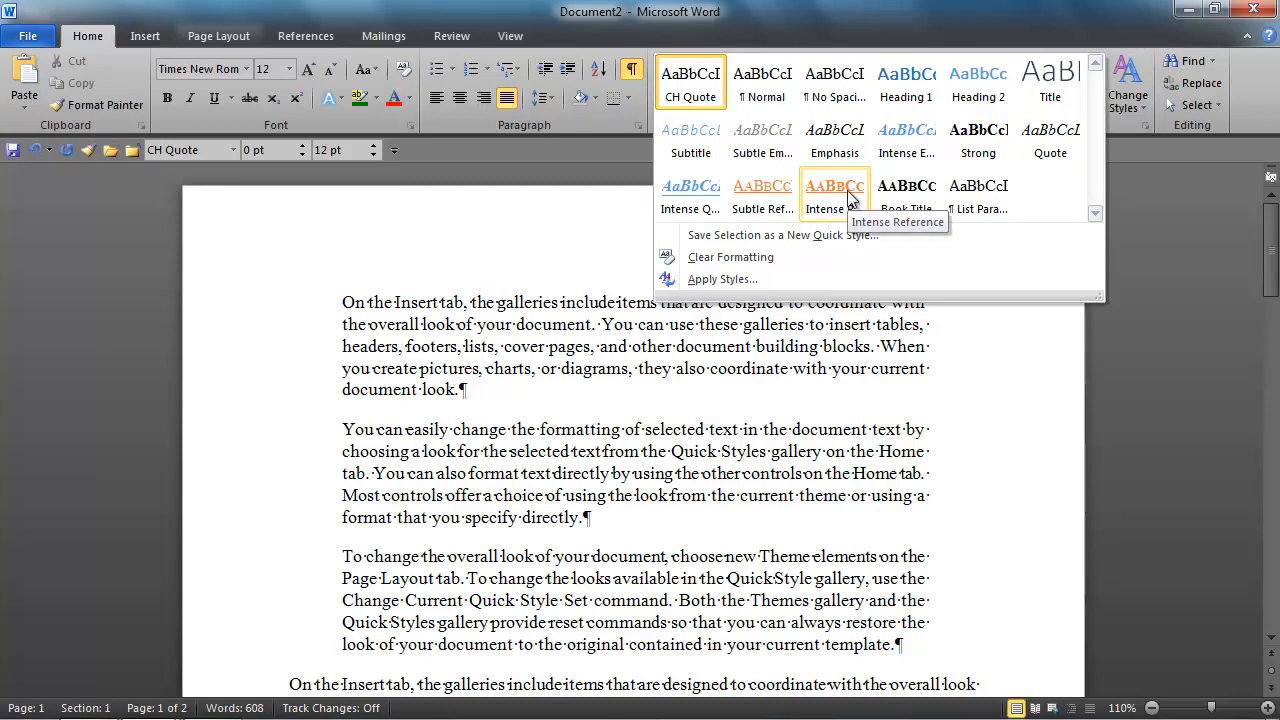
pyautogui.rightClick(834, 184)
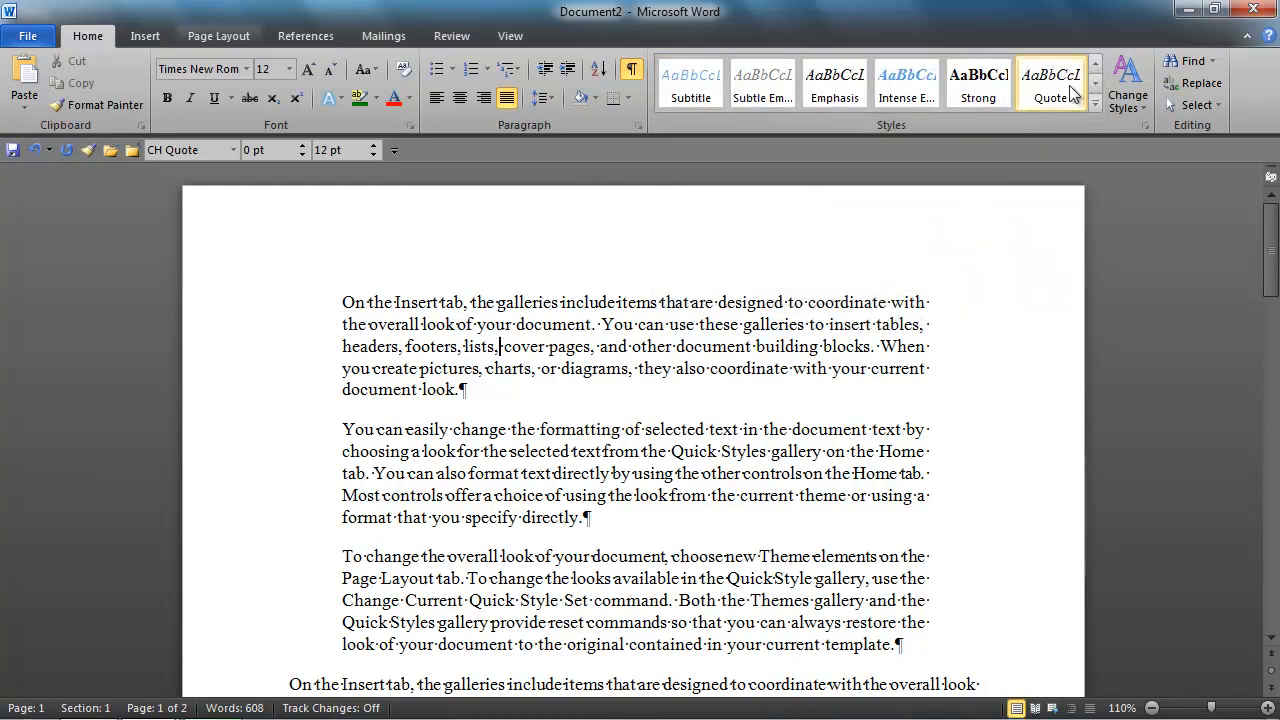
pyautogui.click(1092, 72)
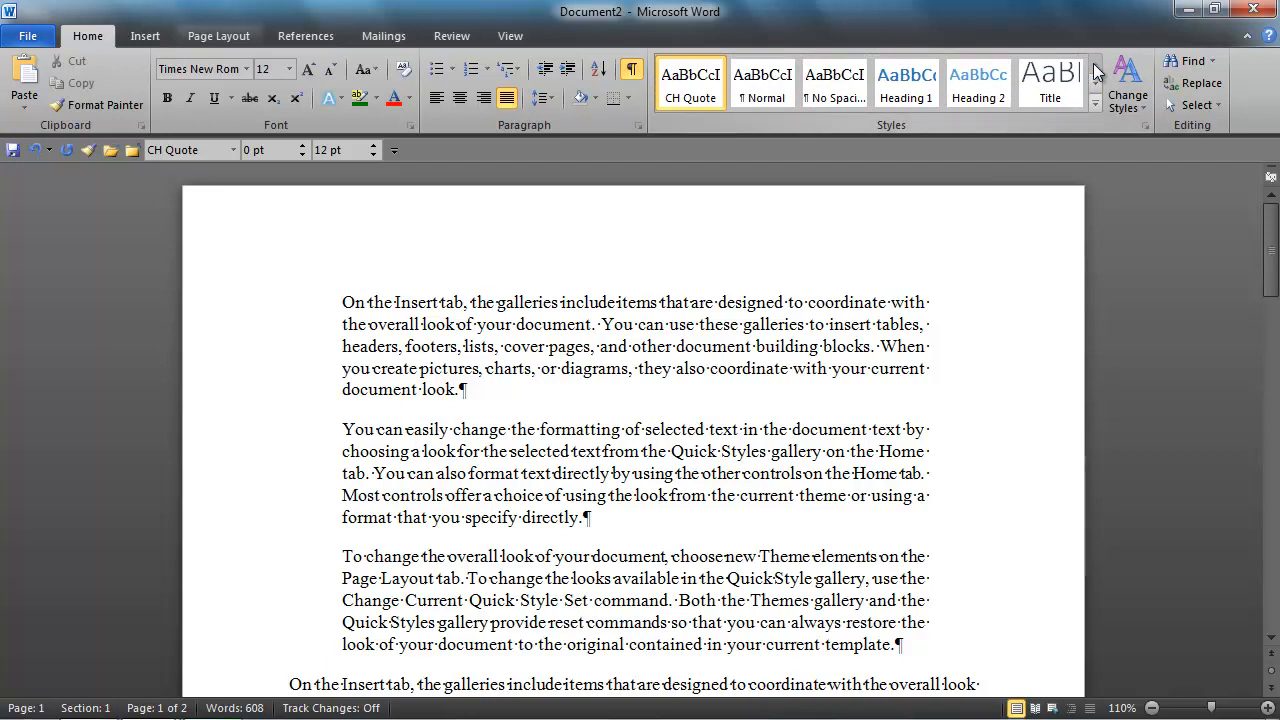
pyautogui.moveTo(1128, 80)
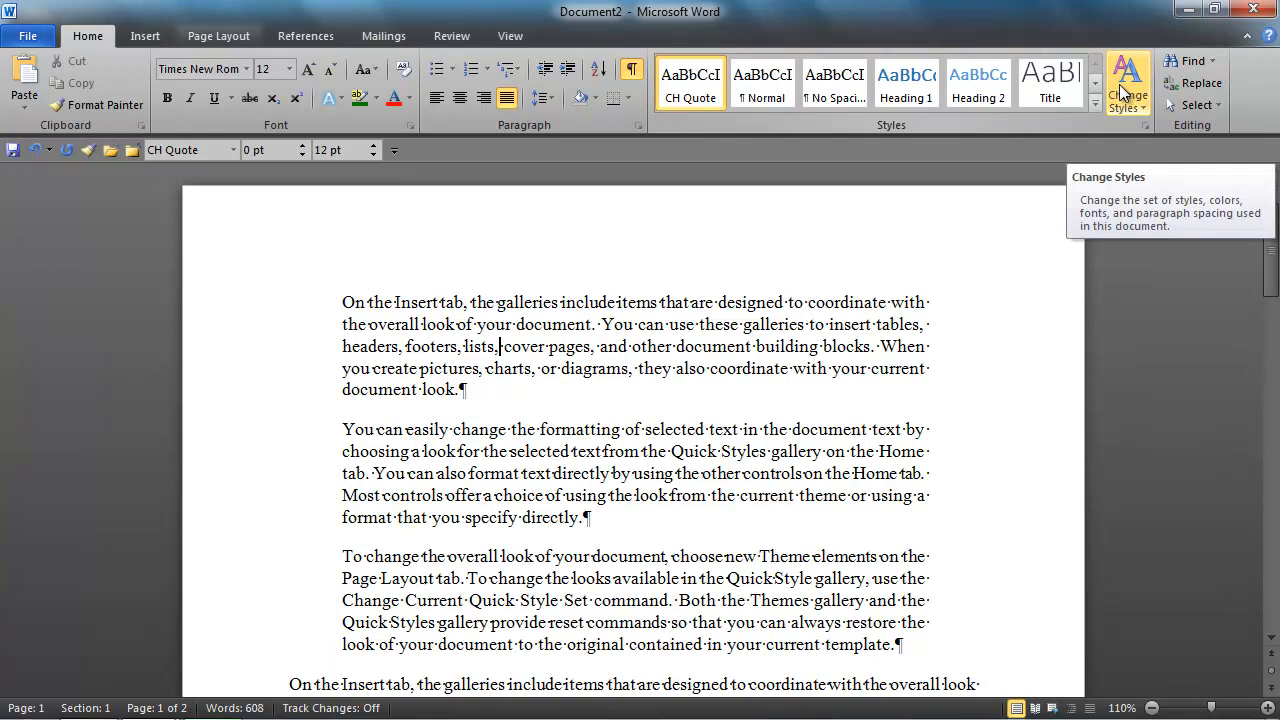
# Save the current styles as a Quick Style Set named 'Lazy Lawyer'
pyautogui.click(1128, 82)
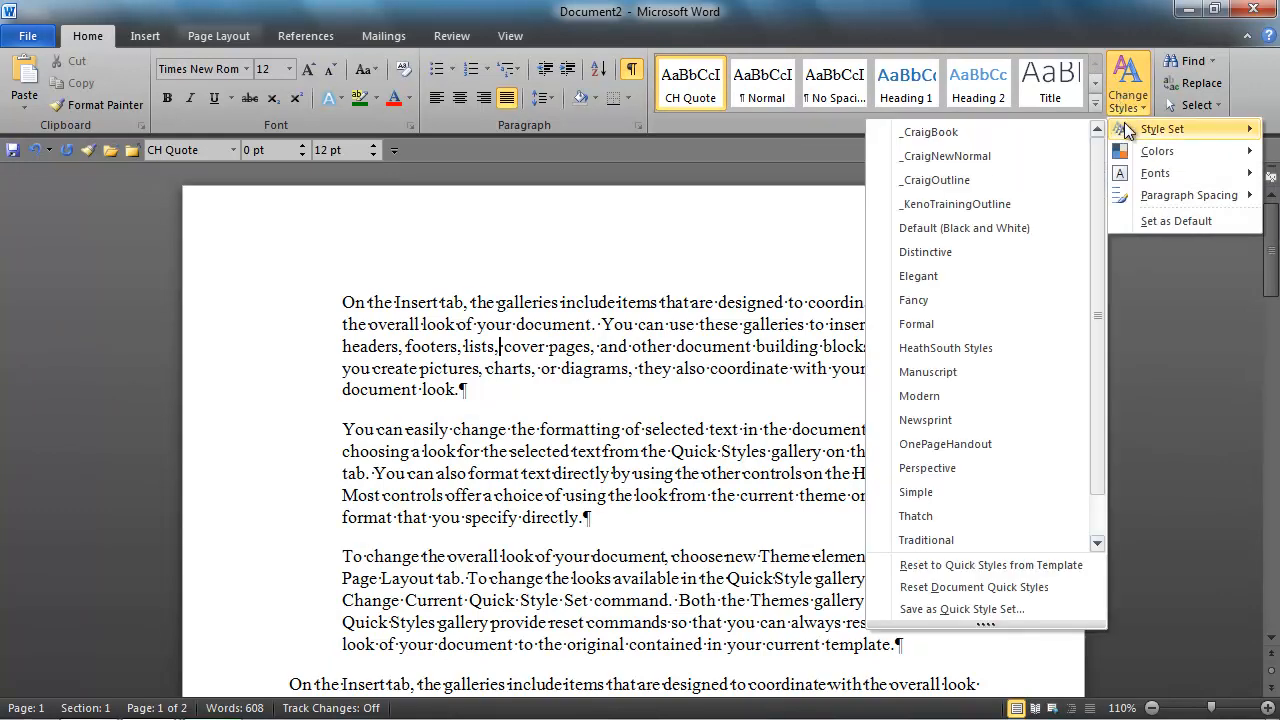
pyautogui.moveTo(940, 584)
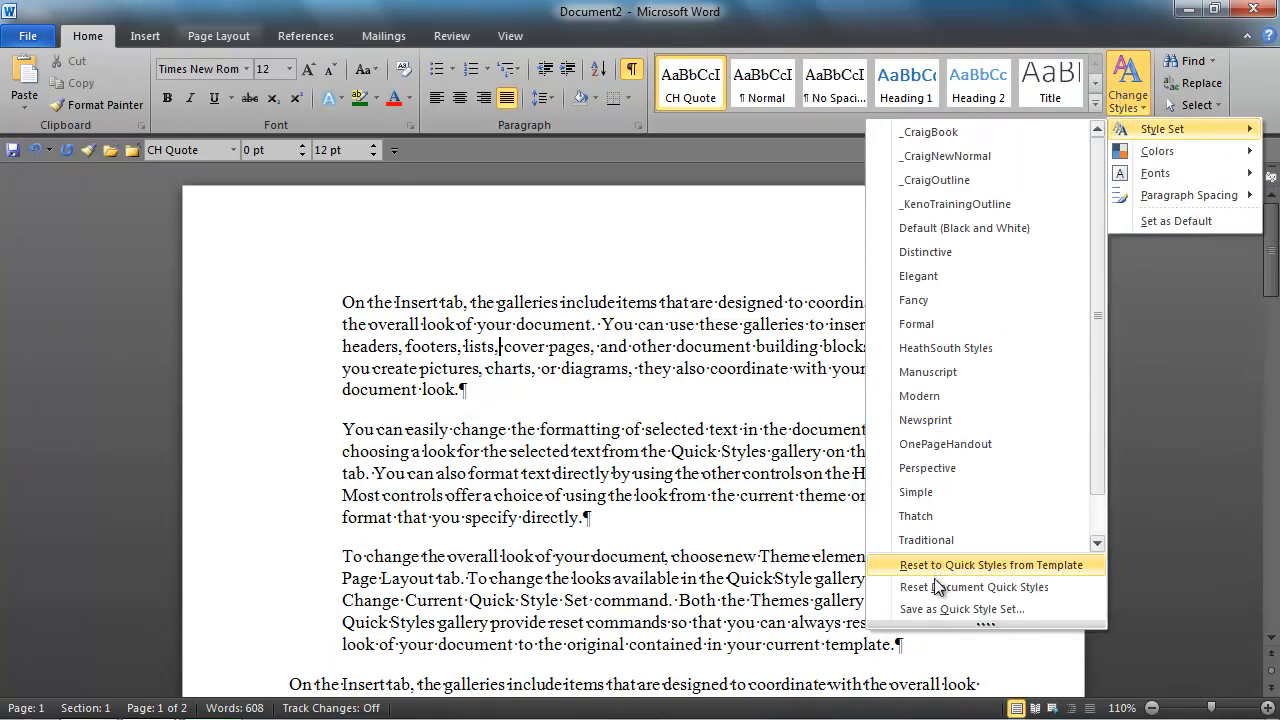
pyautogui.moveTo(924, 608)
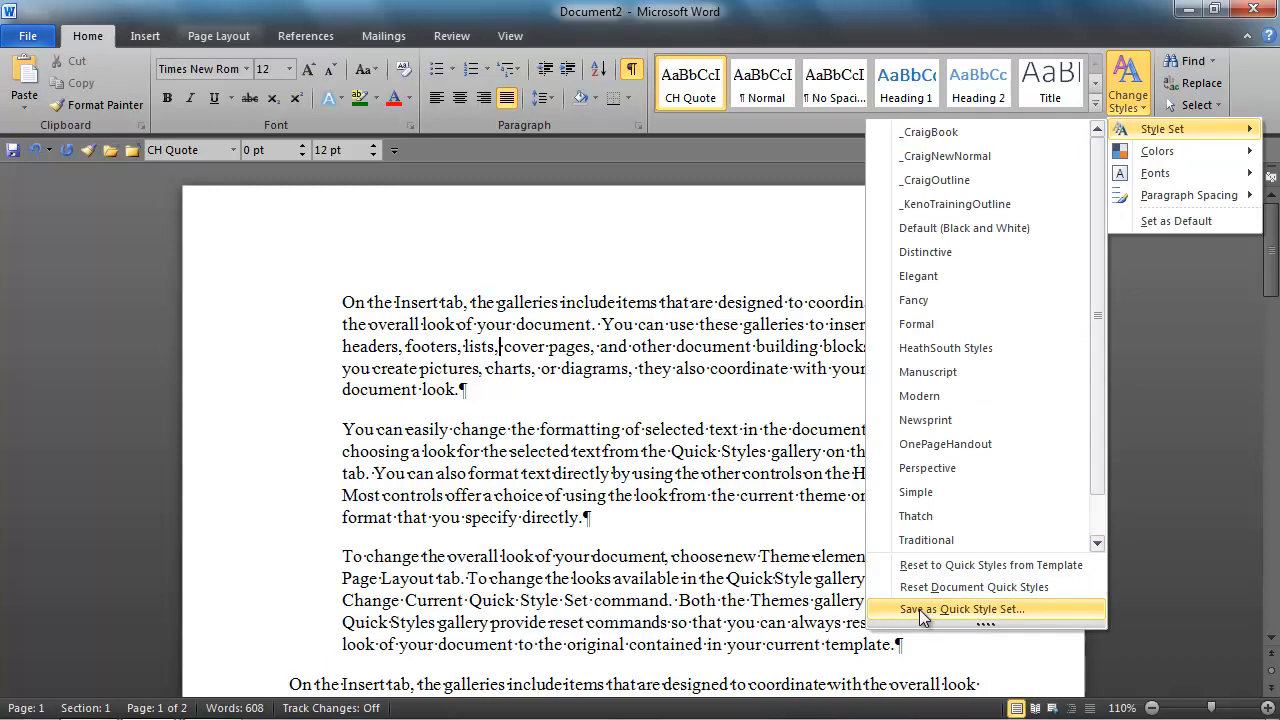
pyautogui.click(960, 608)
pyautogui.write('L')
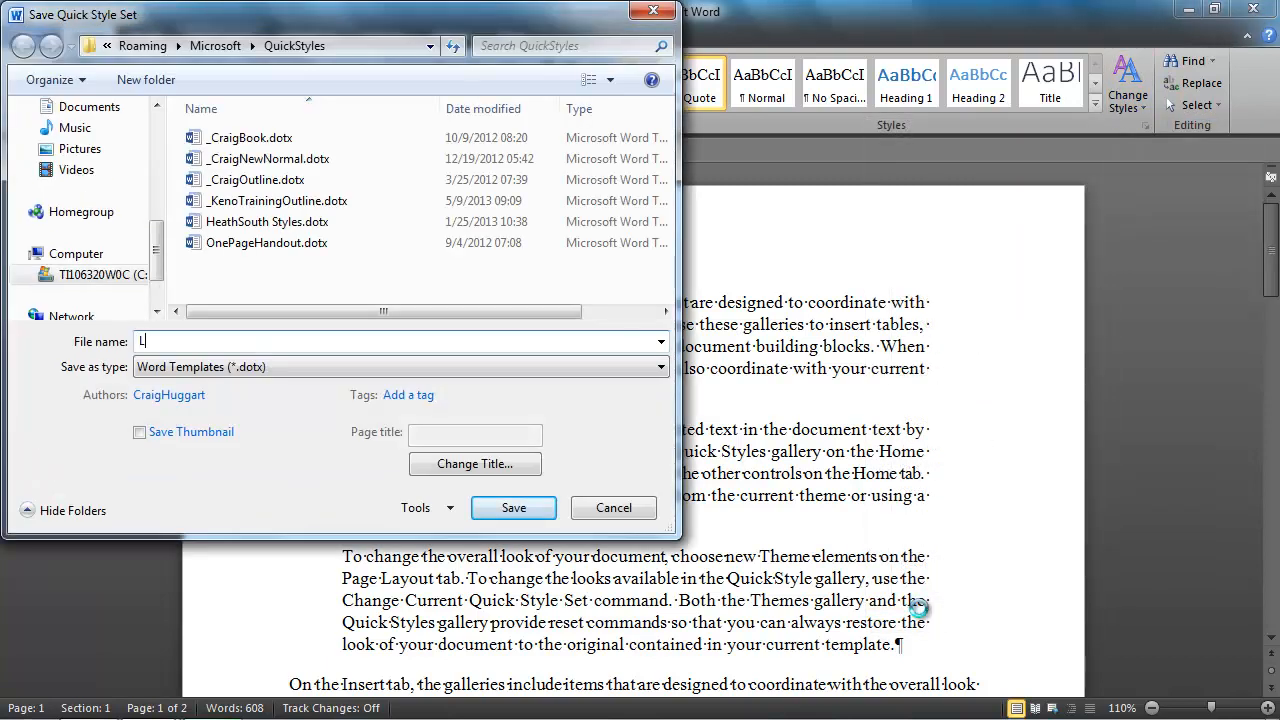
pyautogui.write('azy L')
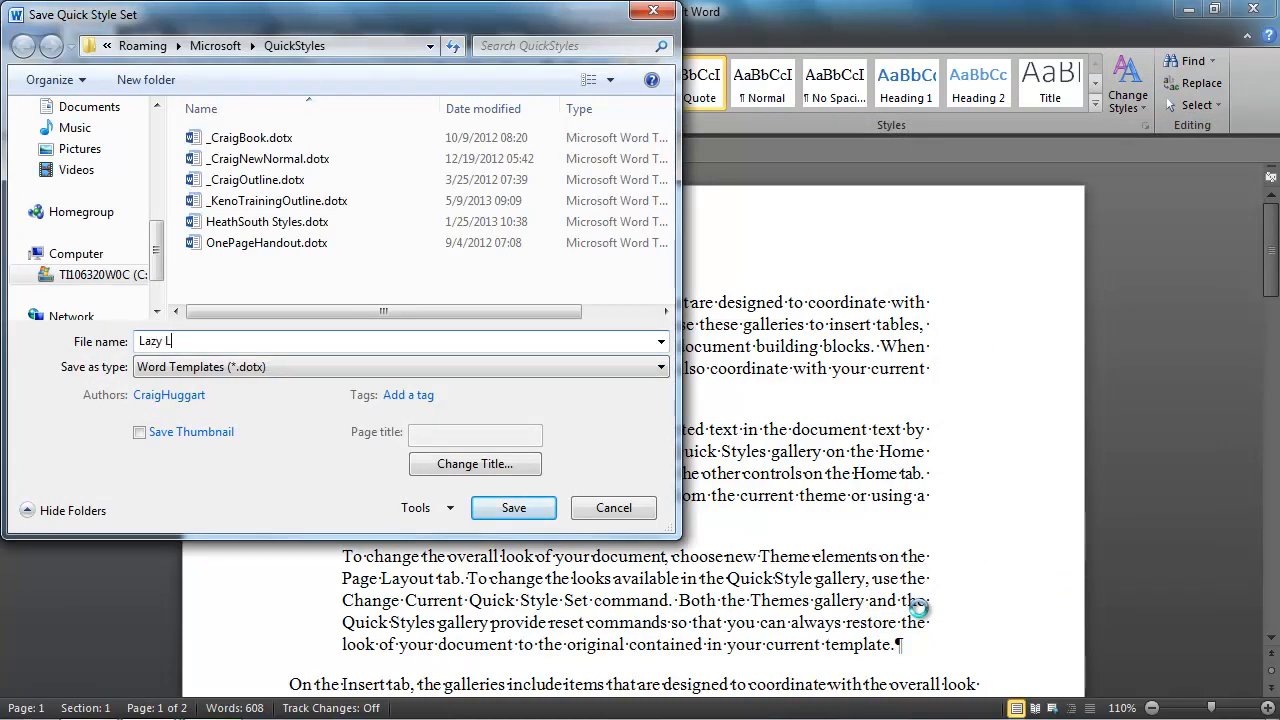
pyautogui.write('awyer')
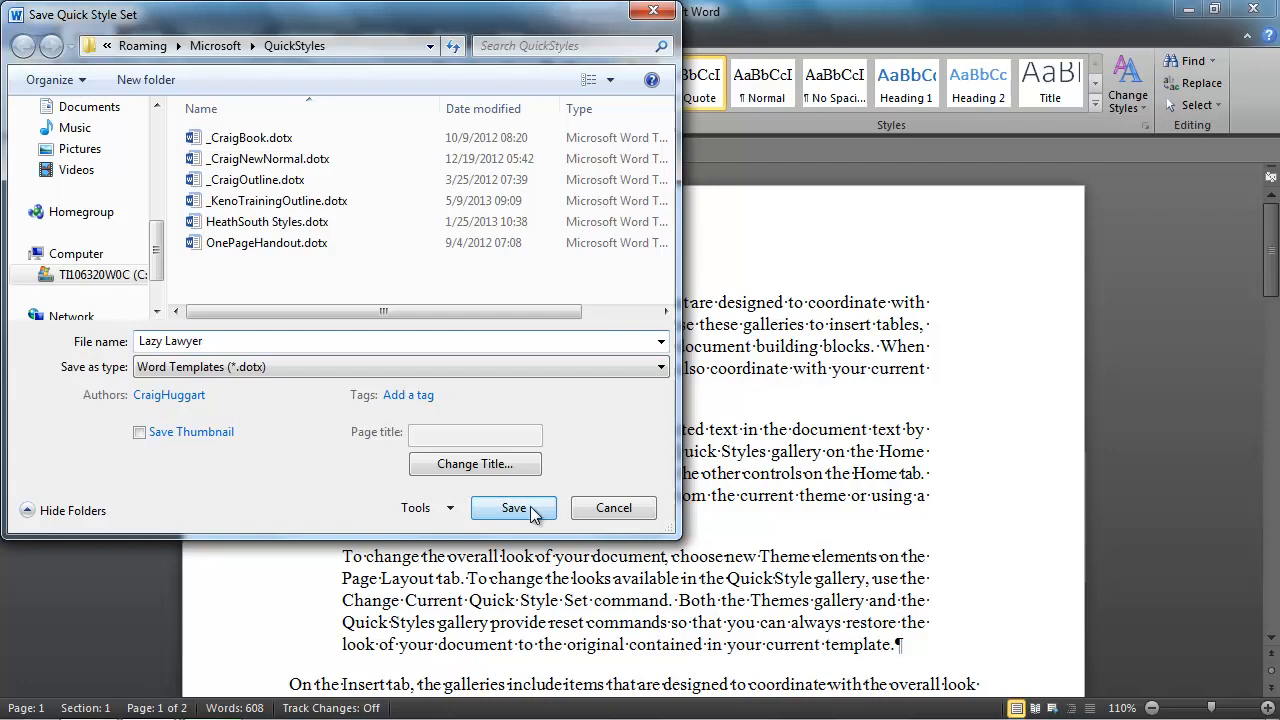
pyautogui.click(512, 508)
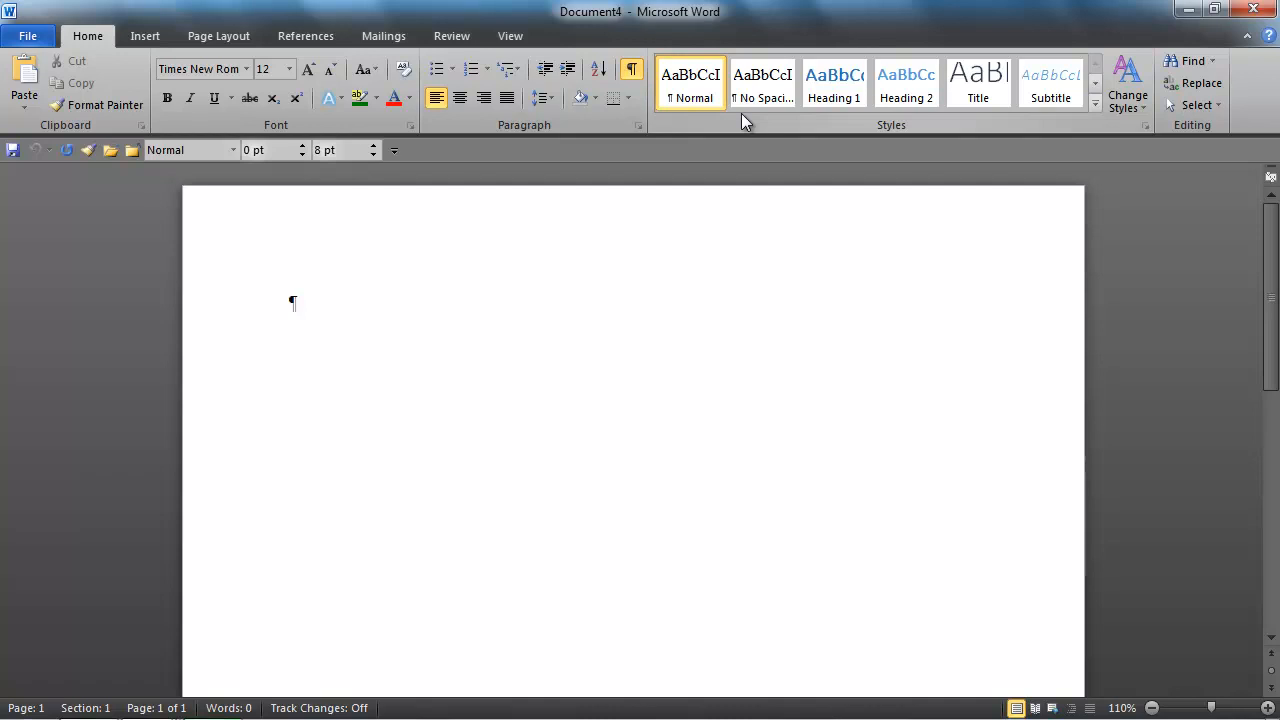
# Apply the Lazy Lawyer style set to the new blank document so CH Quote is available
pyautogui.click(1128, 84)
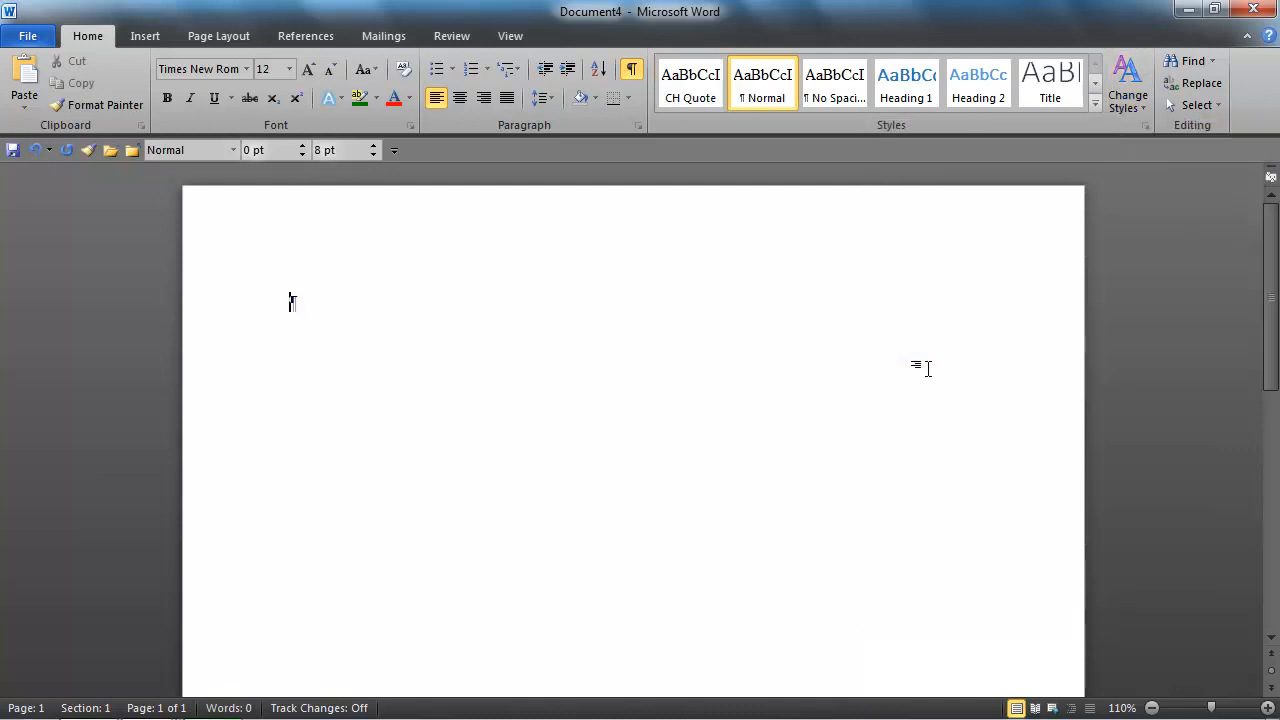
pyautogui.moveTo(704, 128)
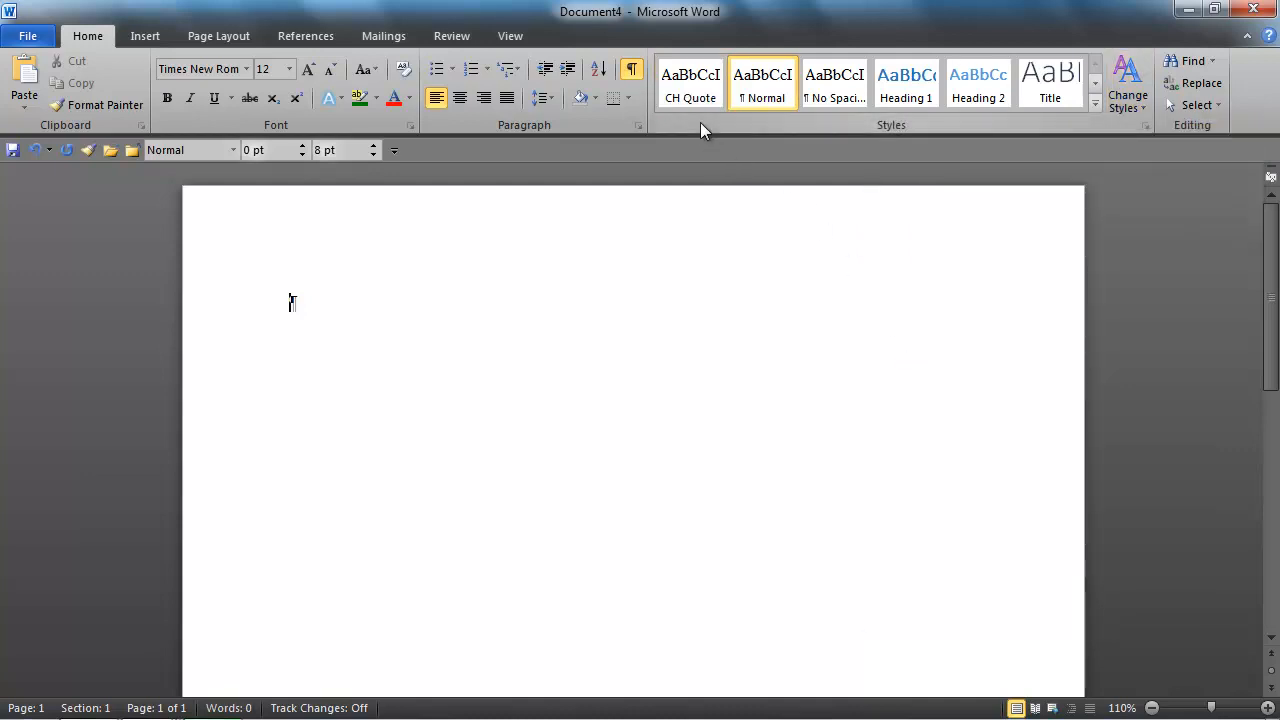